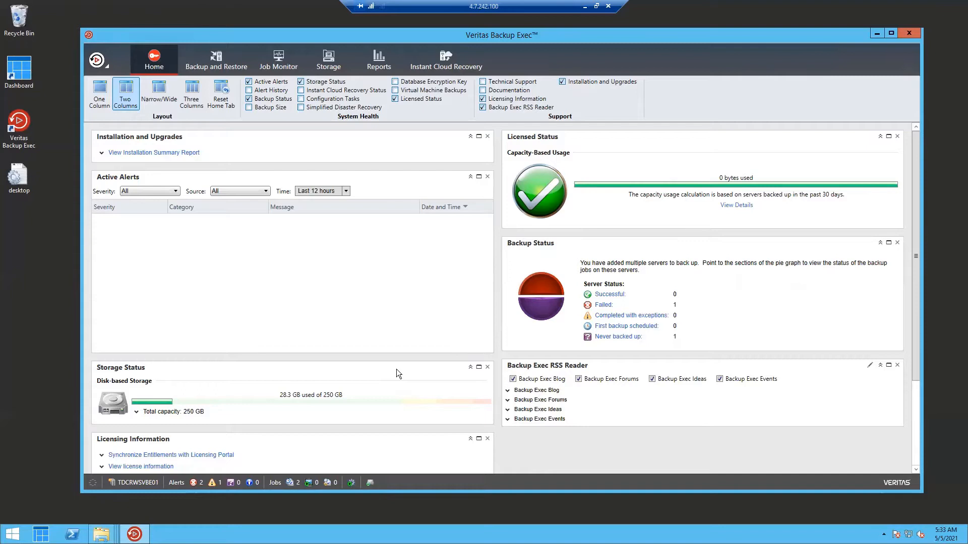
{"action": "mouse_move", "coordinate": [486, 291]}
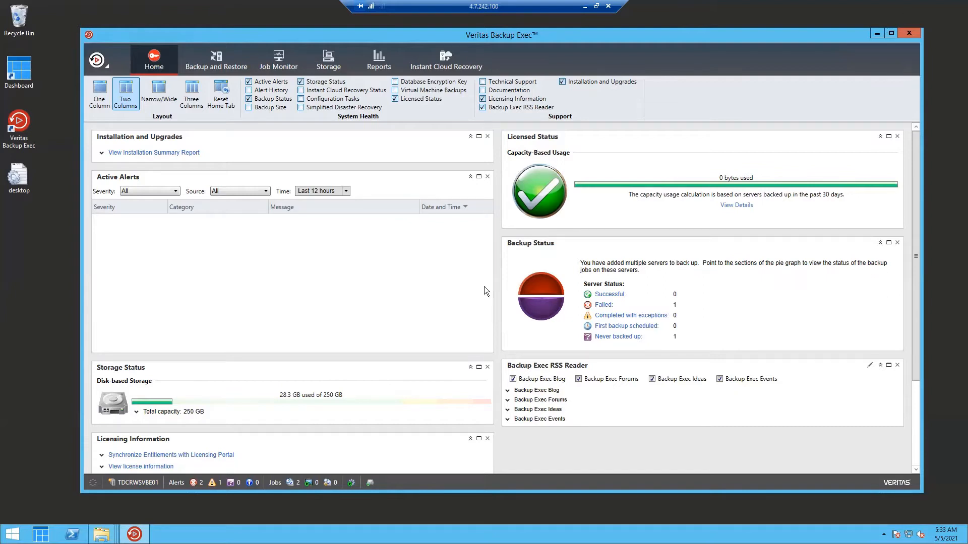
{"action": "mouse_move", "coordinate": [500, 396]}
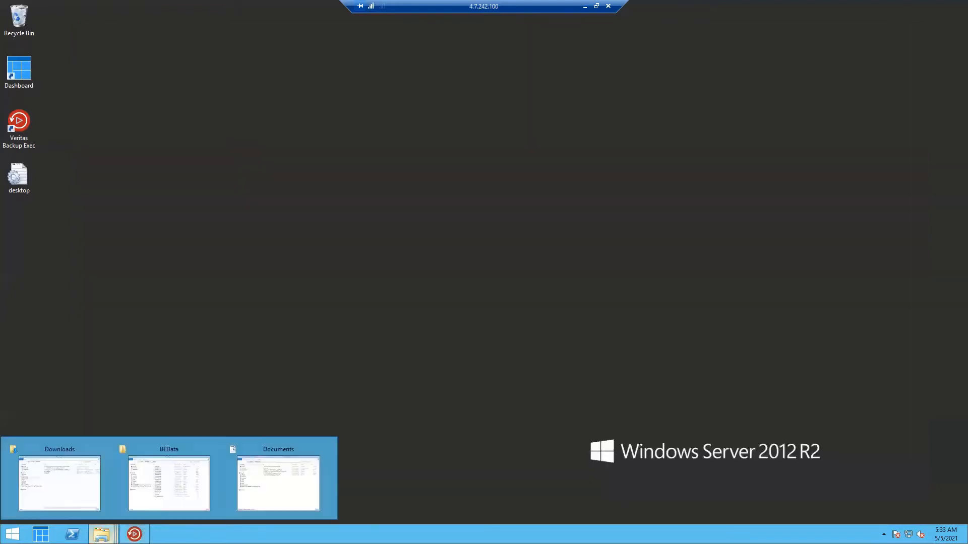
In BEData, try deleting backup file B2D000018.bkf and cancel the access-denied message.
{"action": "left_click", "coordinate": [168, 483]}
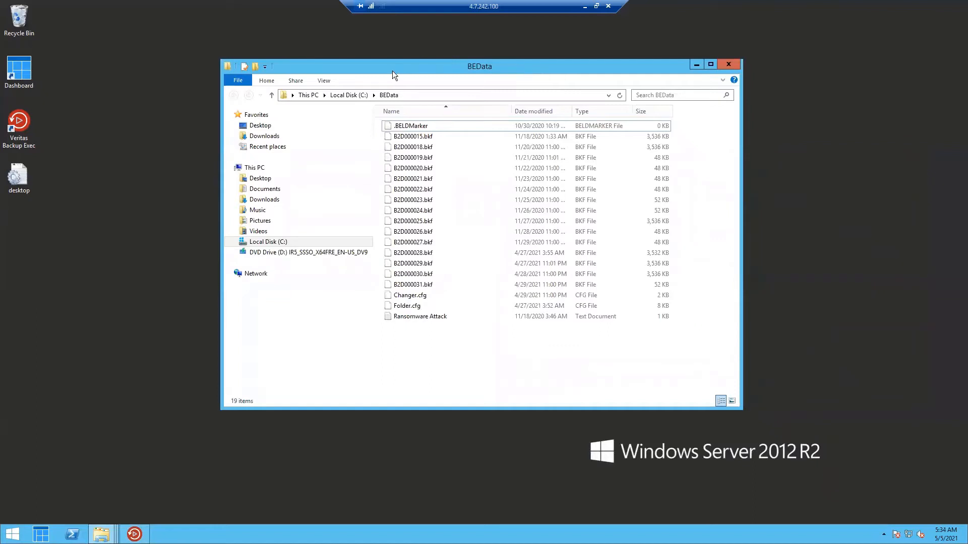
{"action": "mouse_move", "coordinate": [423, 326]}
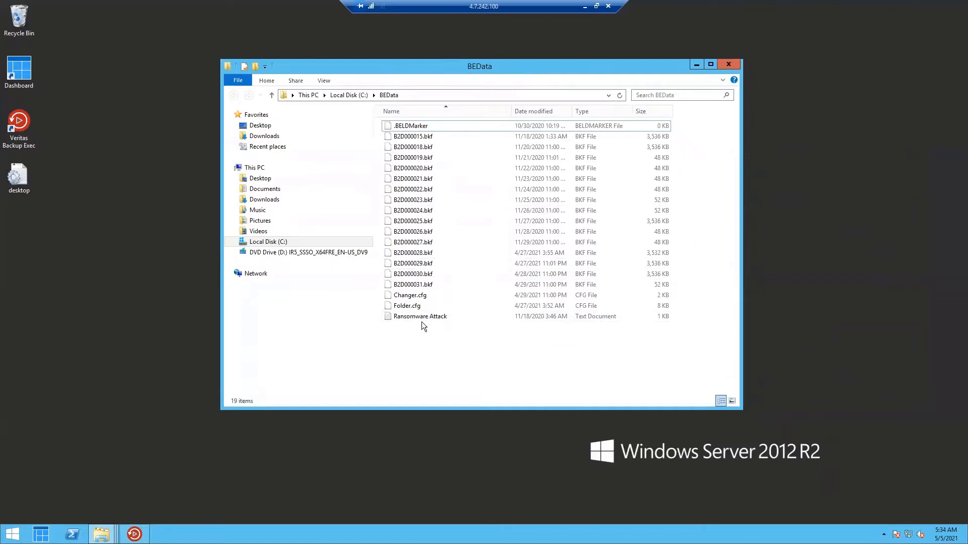
{"action": "mouse_move", "coordinate": [420, 316]}
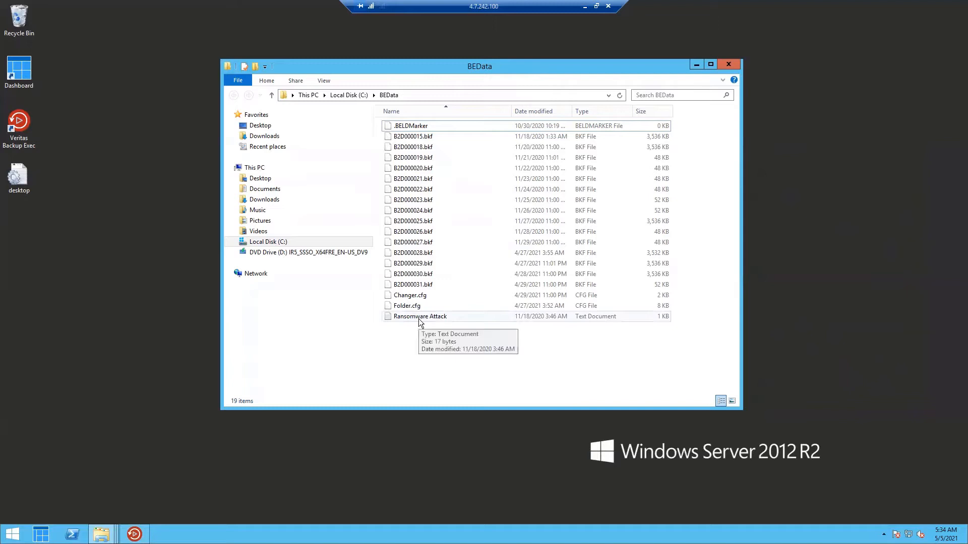
{"action": "mouse_move", "coordinate": [460, 166]}
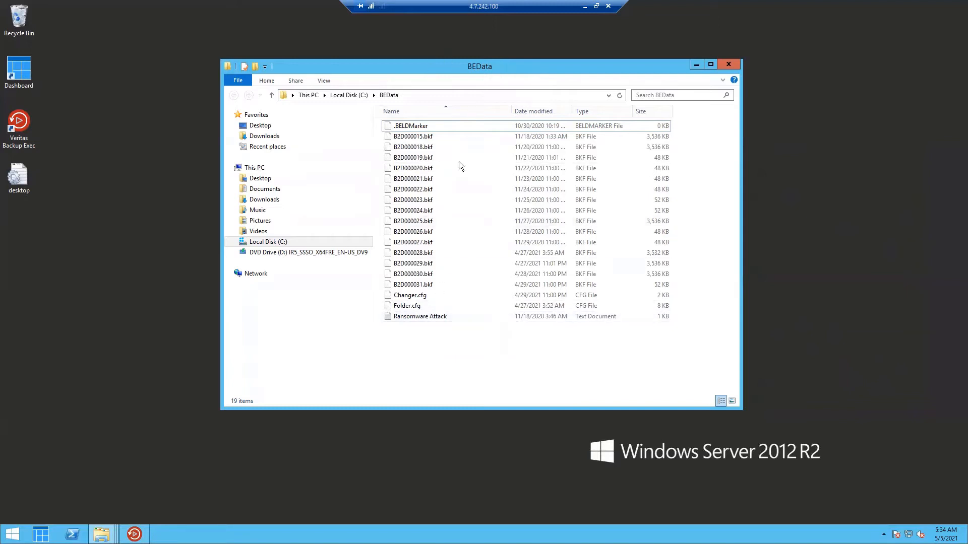
{"action": "mouse_move", "coordinate": [417, 198]}
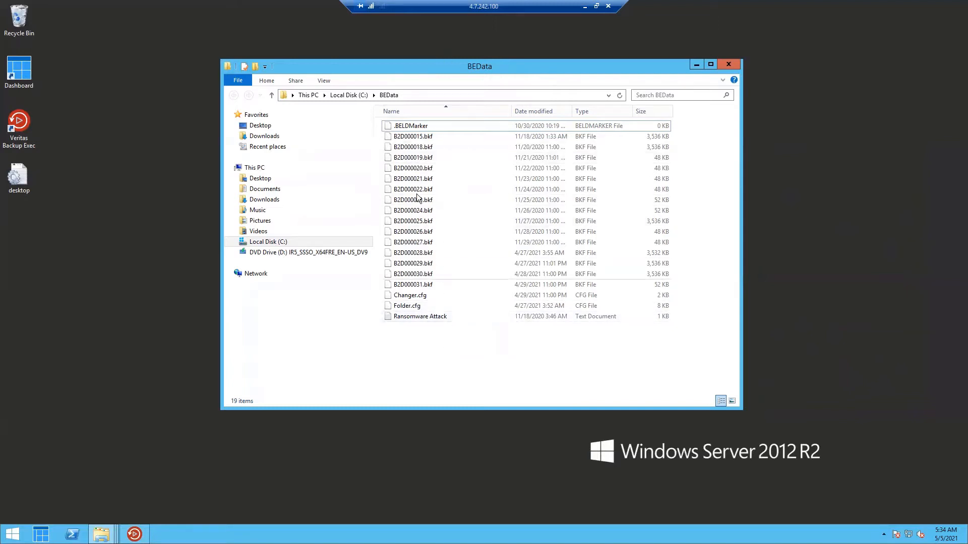
{"action": "right_click", "coordinate": [412, 147]}
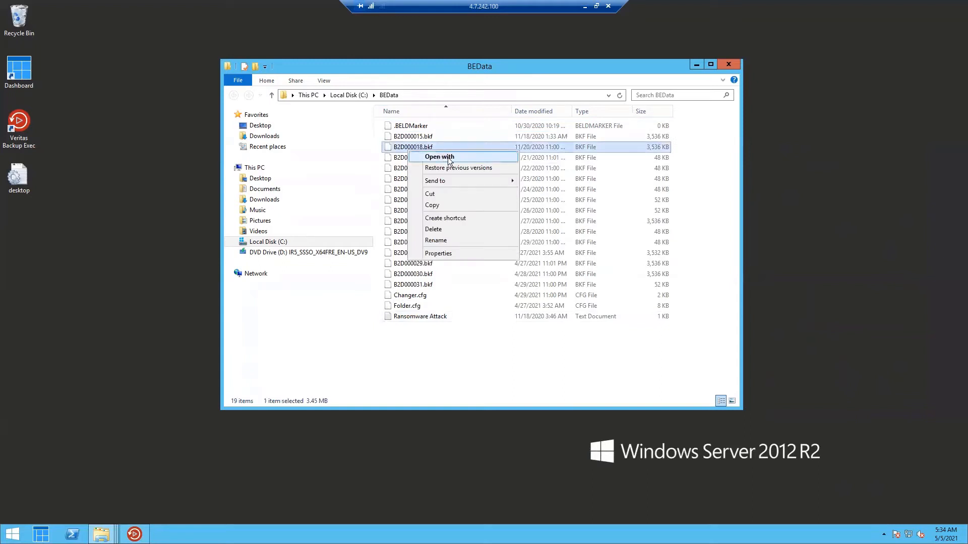
{"action": "mouse_move", "coordinate": [463, 229]}
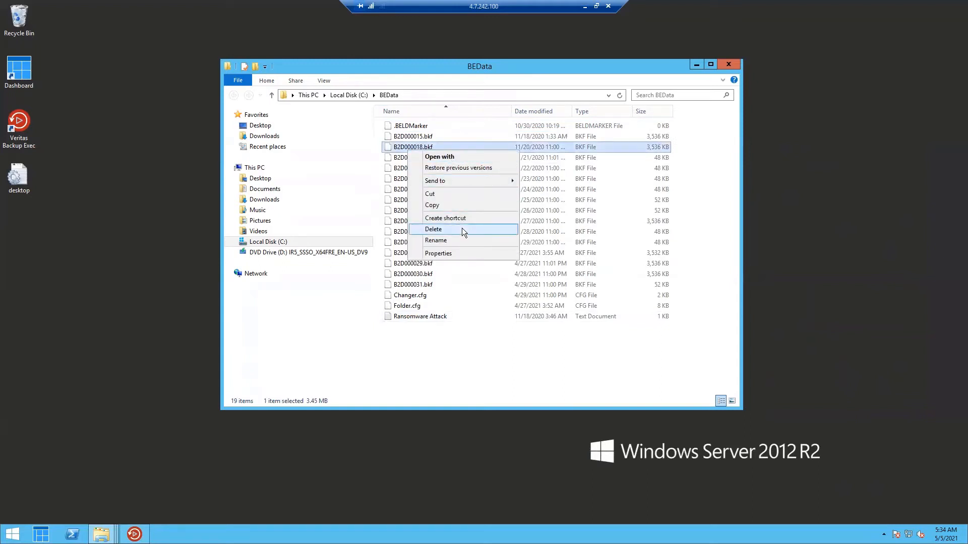
{"action": "left_click", "coordinate": [434, 229]}
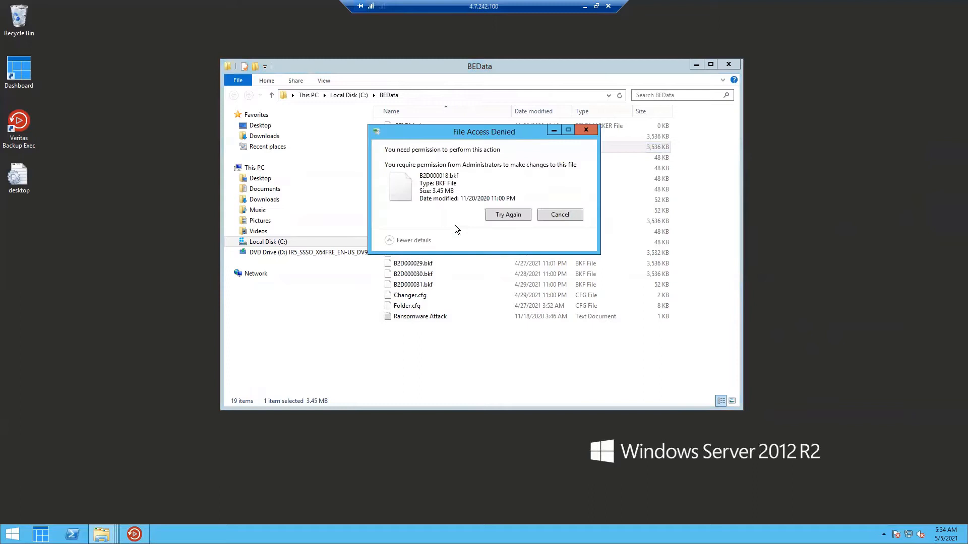
{"action": "left_click", "coordinate": [559, 215]}
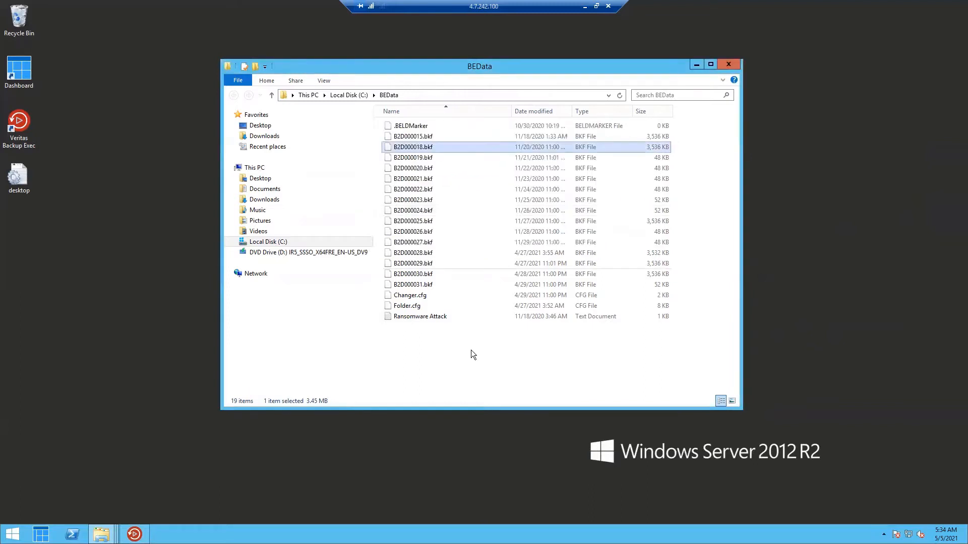
Try creating a new folder in BEData and cancel the access-denied message.
{"action": "right_click", "coordinate": [470, 354]}
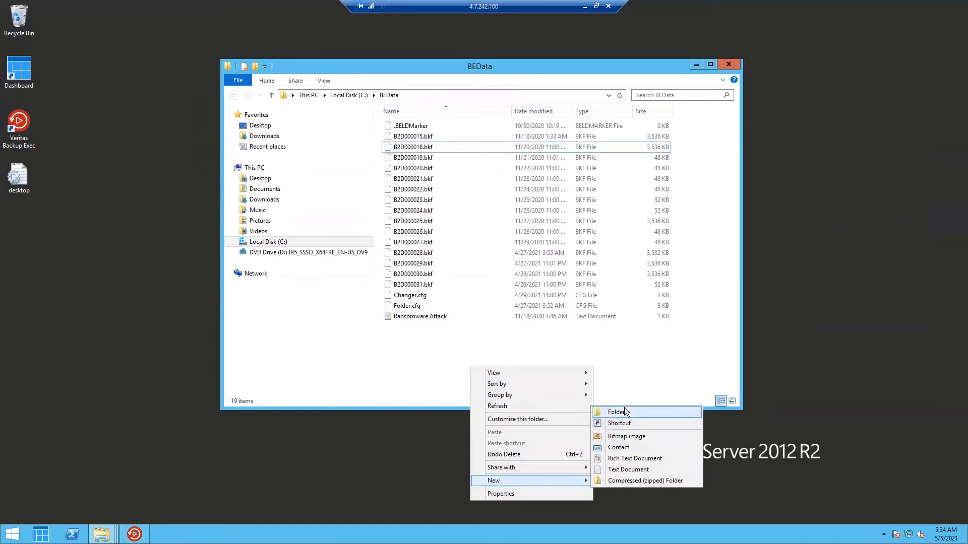
{"action": "left_click", "coordinate": [616, 412]}
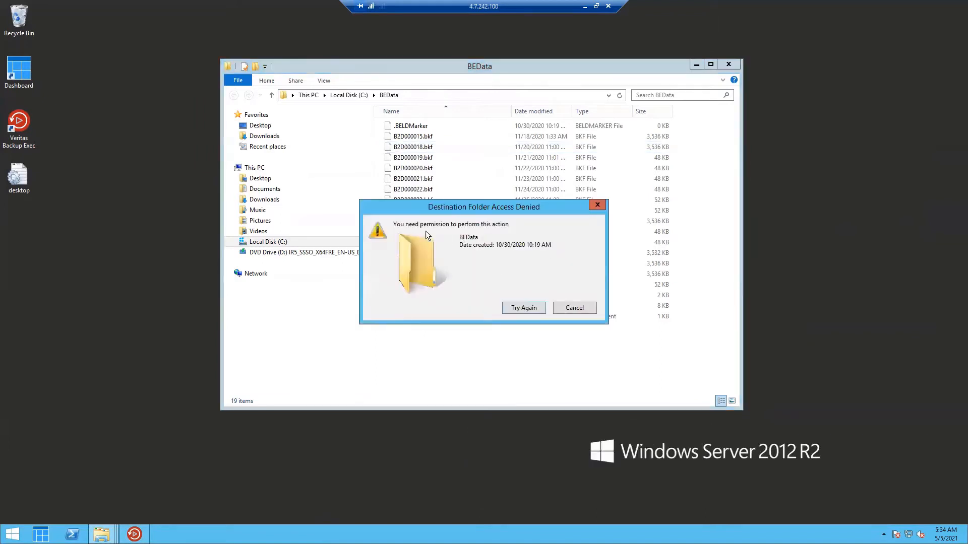
{"action": "mouse_move", "coordinate": [572, 275]}
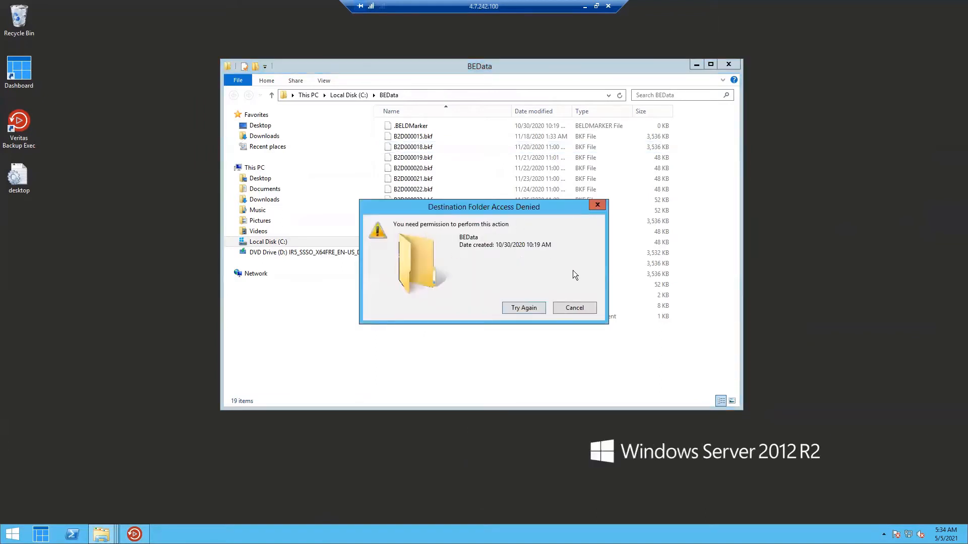
{"action": "left_click", "coordinate": [574, 308]}
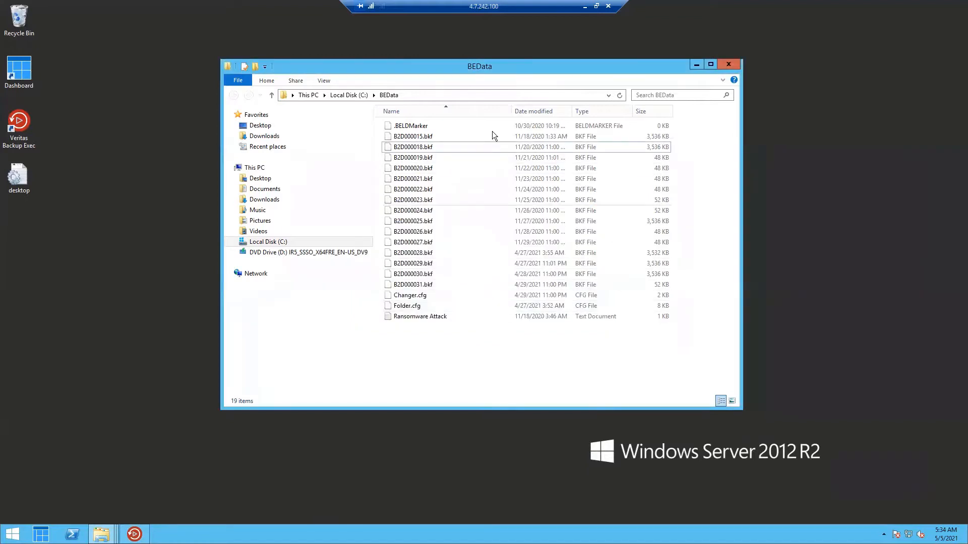
{"action": "mouse_move", "coordinate": [409, 333]}
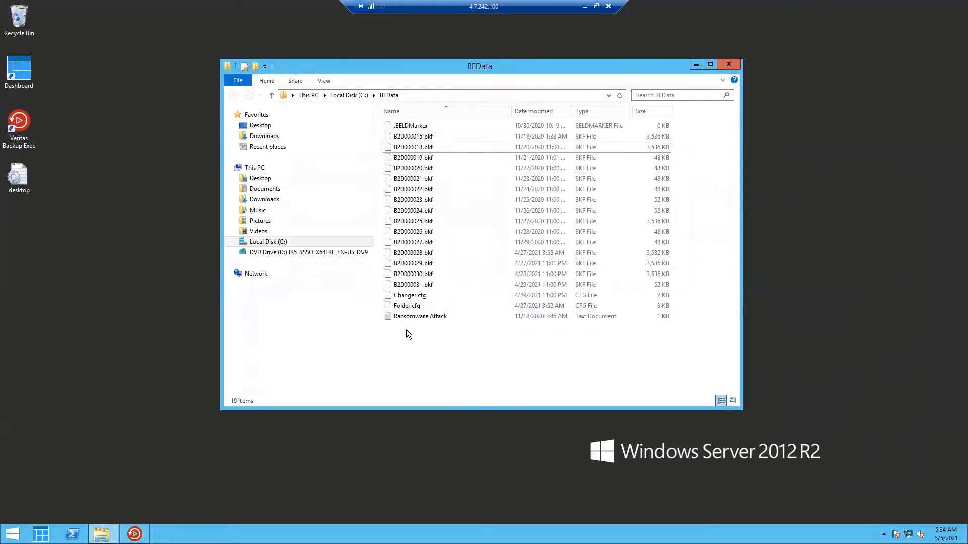
{"action": "mouse_move", "coordinate": [419, 316]}
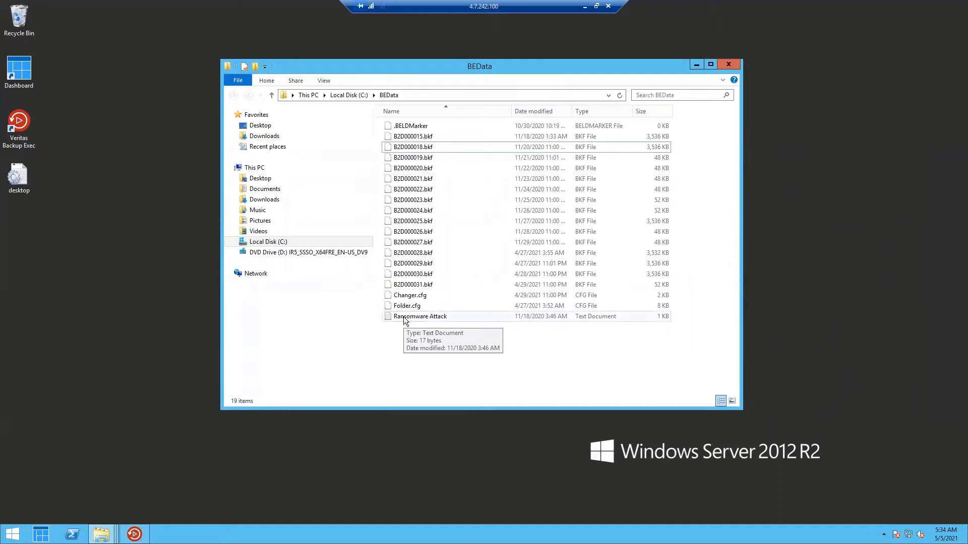
Read the Ransomware Attack note ('COME AND GET ME!!') in Notepad, close it, and reselect the file.
{"action": "double_click", "coordinate": [420, 316]}
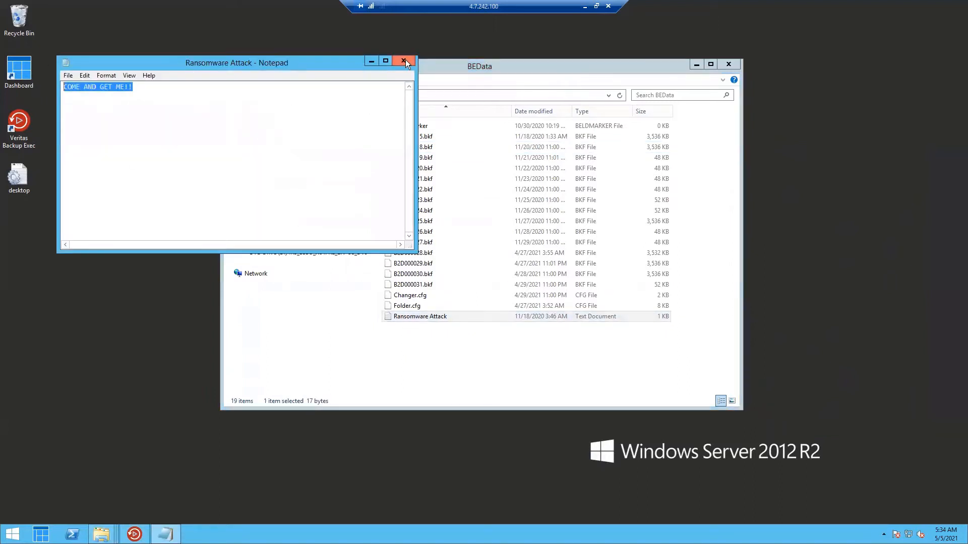
{"action": "left_click", "coordinate": [404, 60]}
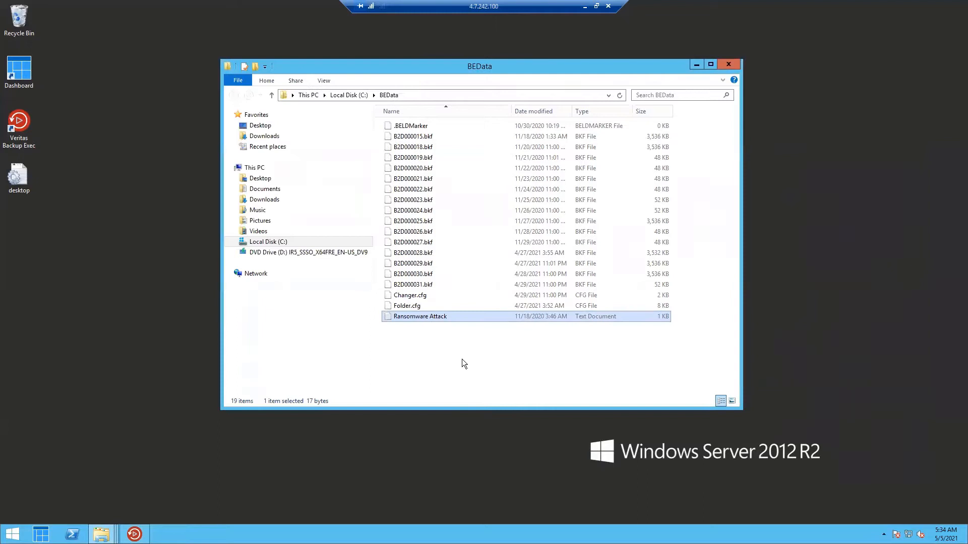
{"action": "left_click", "coordinate": [464, 363]}
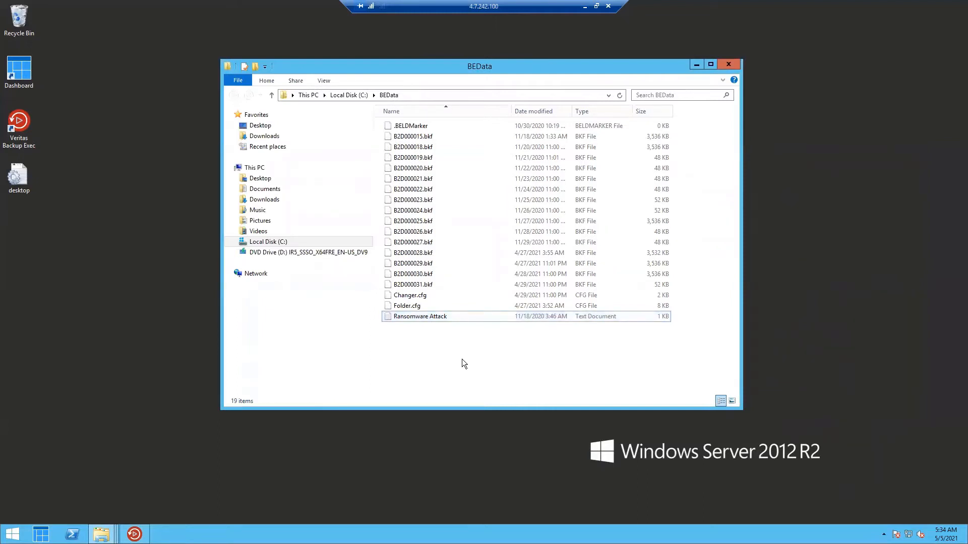
{"action": "mouse_move", "coordinate": [424, 316]}
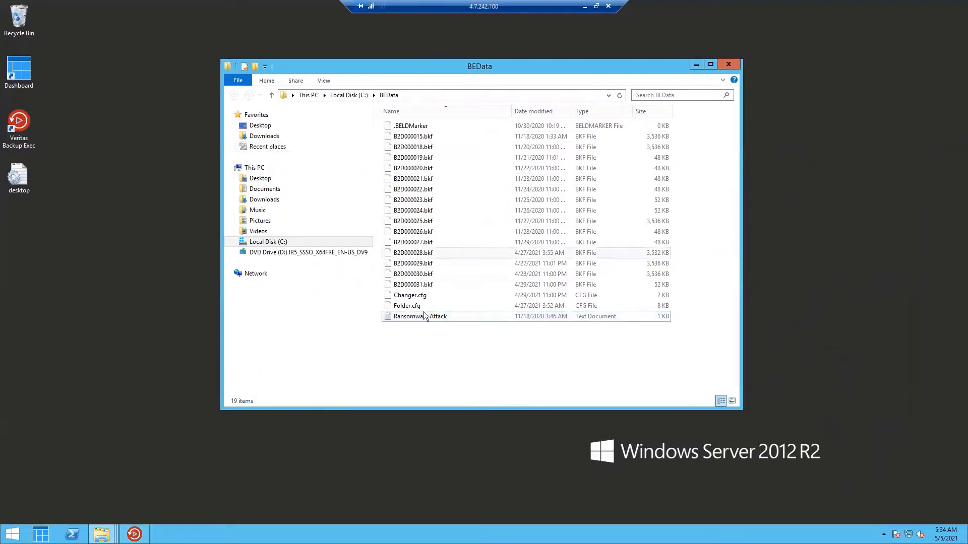
{"action": "left_click", "coordinate": [420, 316]}
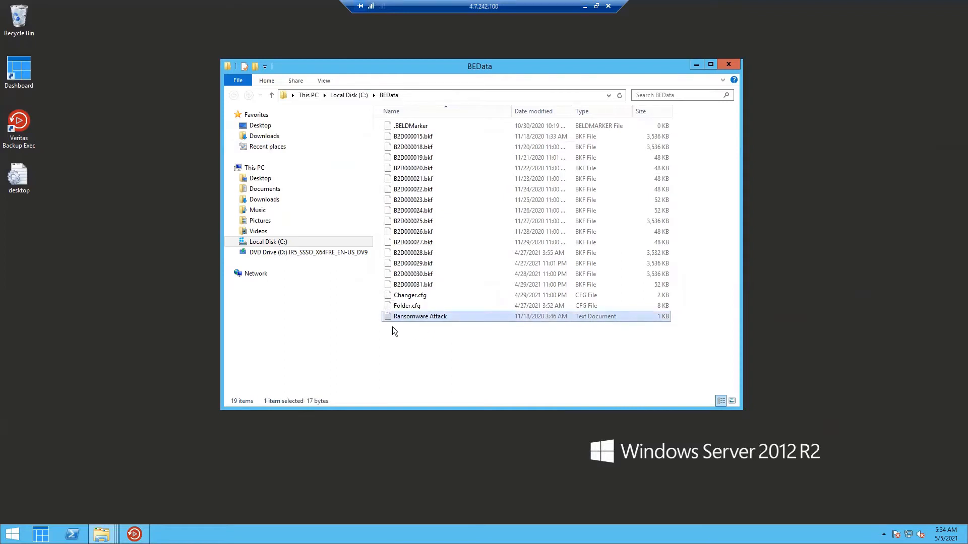
{"action": "mouse_move", "coordinate": [473, 342]}
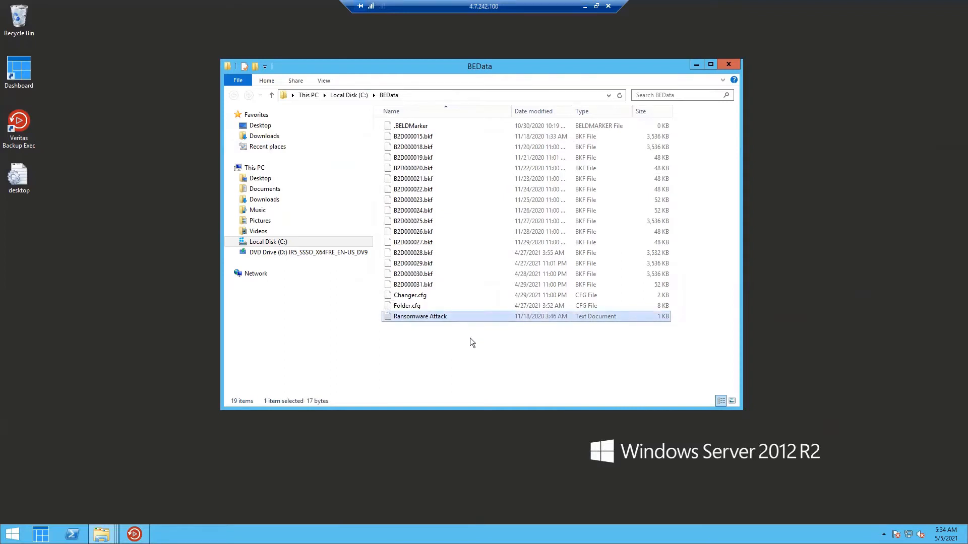
{"action": "mouse_move", "coordinate": [699, 72]}
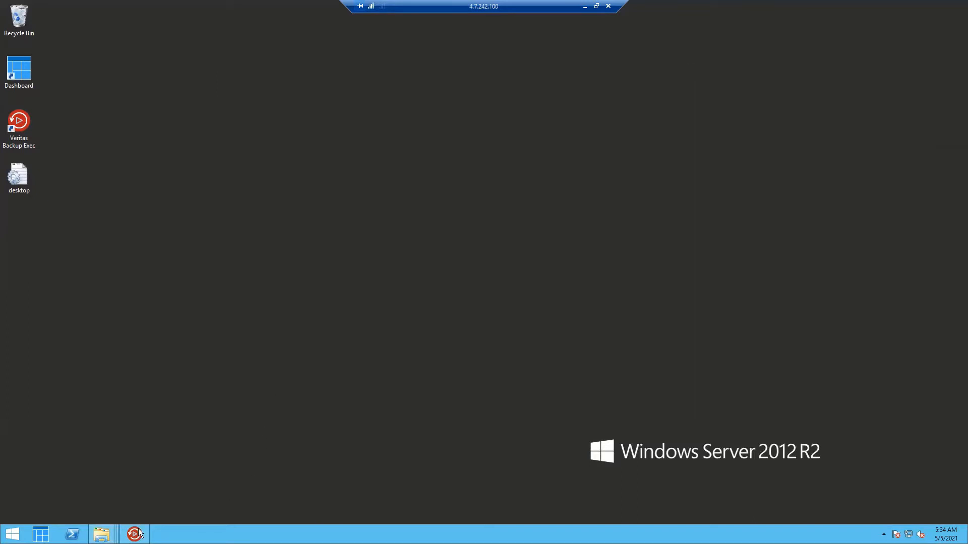
Open Backup Exec Settings on Network and Security and scroll to Disk storage lockdown.
{"action": "left_click", "coordinate": [133, 534]}
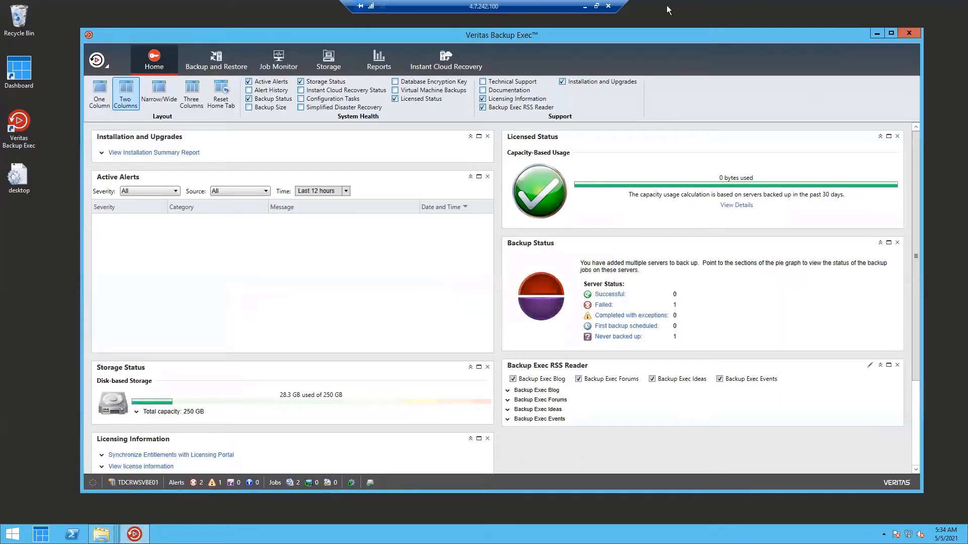
{"action": "left_click", "coordinate": [96, 60]}
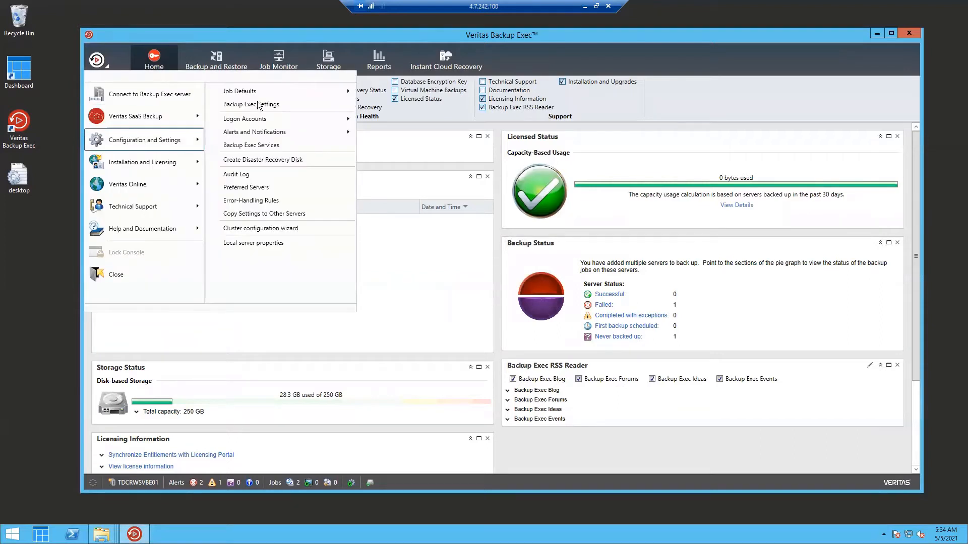
{"action": "left_click", "coordinate": [250, 104]}
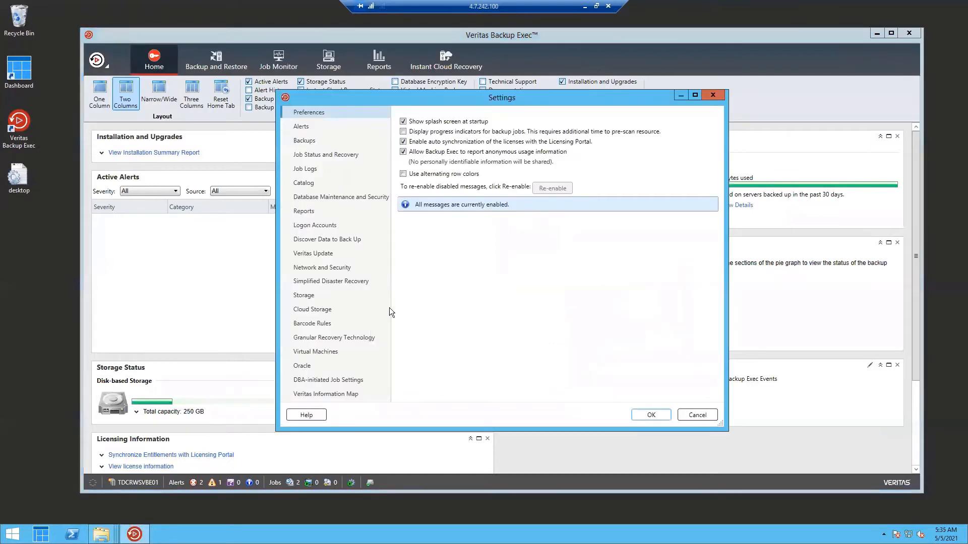
{"action": "mouse_move", "coordinate": [327, 272]}
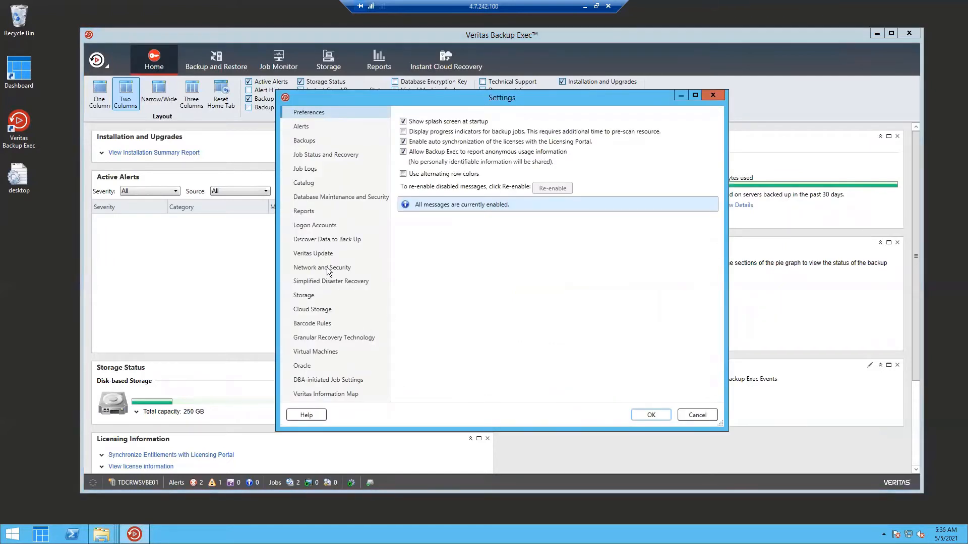
{"action": "left_click", "coordinate": [322, 268]}
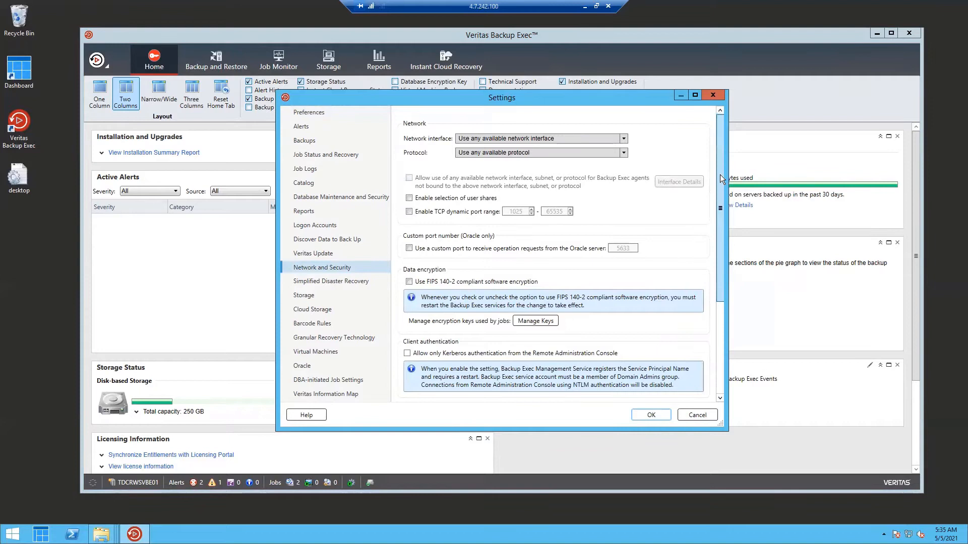
{"action": "scroll", "scroll_direction": "down", "scroll_amount": 3}
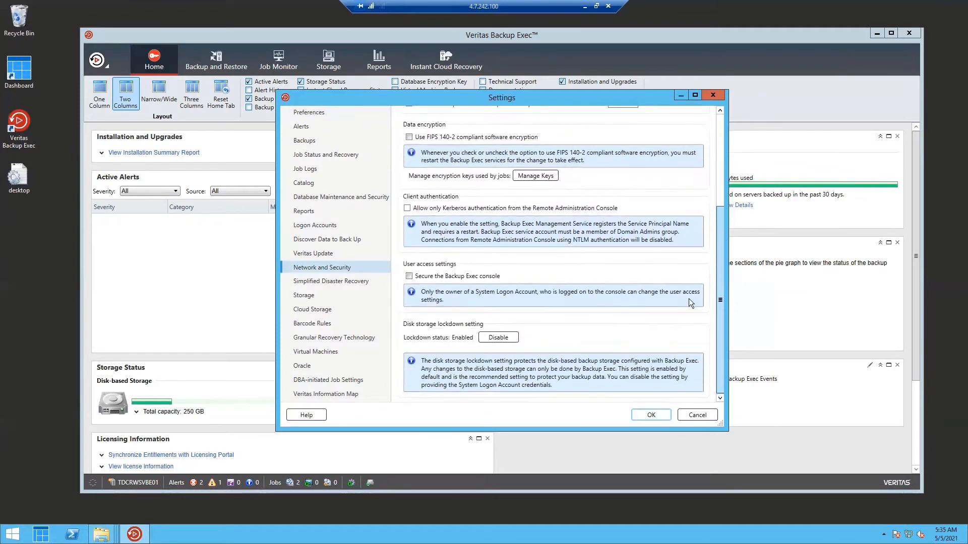
{"action": "mouse_move", "coordinate": [412, 321]}
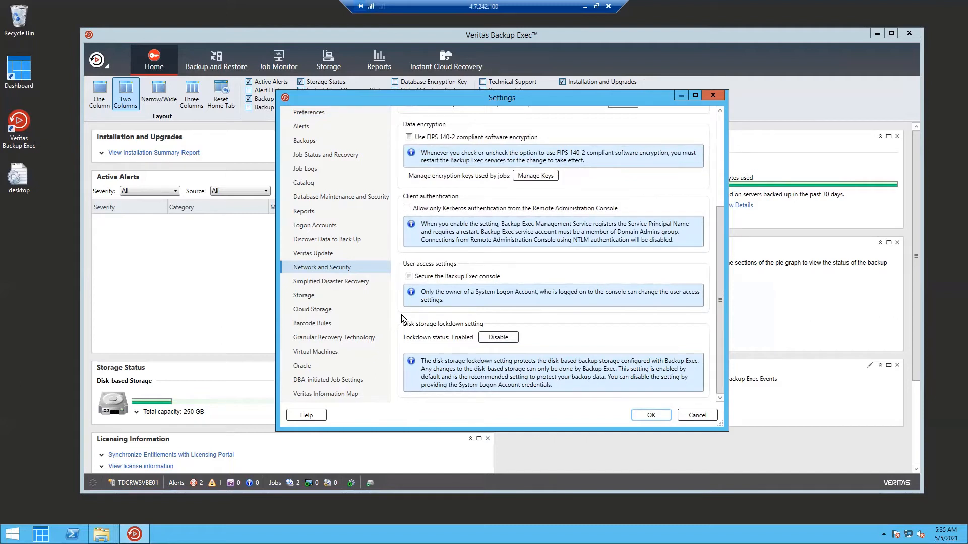
{"action": "mouse_move", "coordinate": [436, 328]}
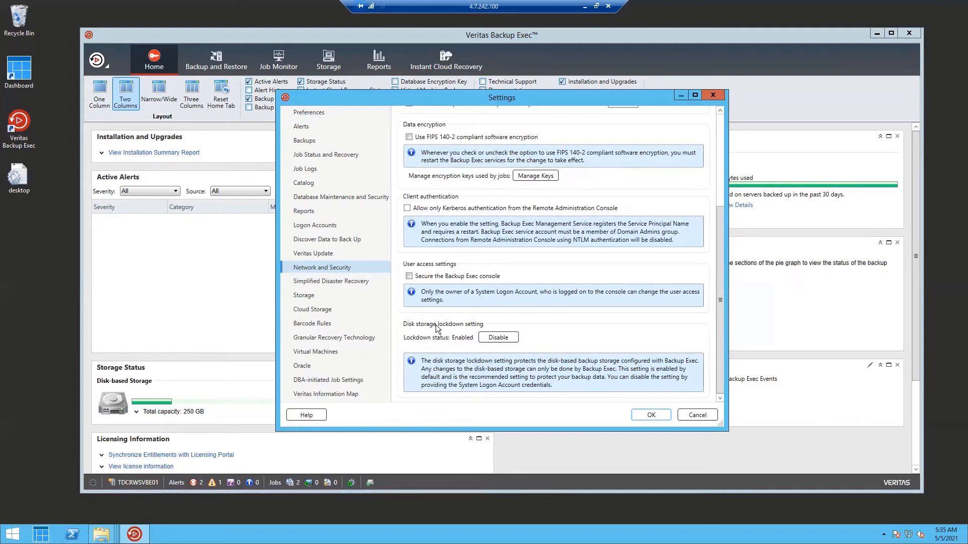
{"action": "mouse_move", "coordinate": [533, 324]}
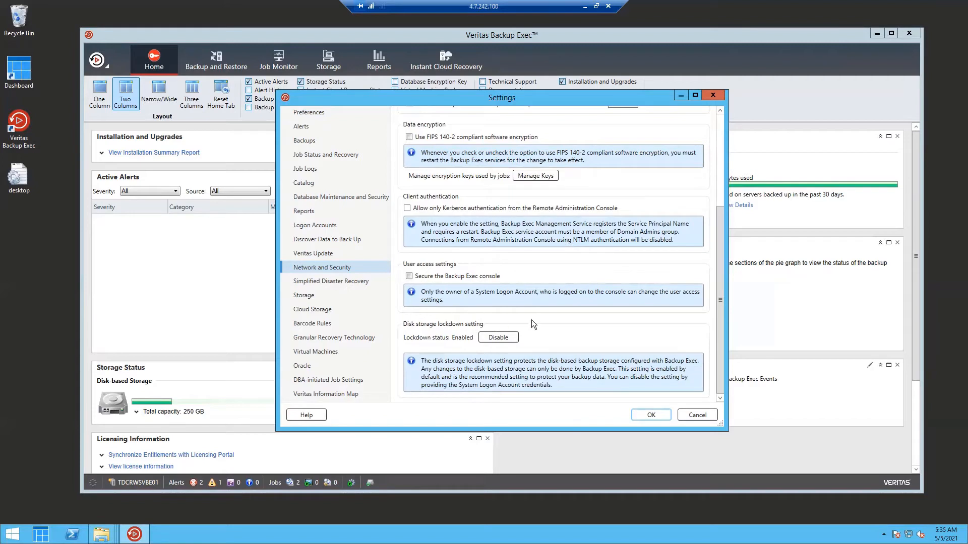
{"action": "mouse_move", "coordinate": [607, 324]}
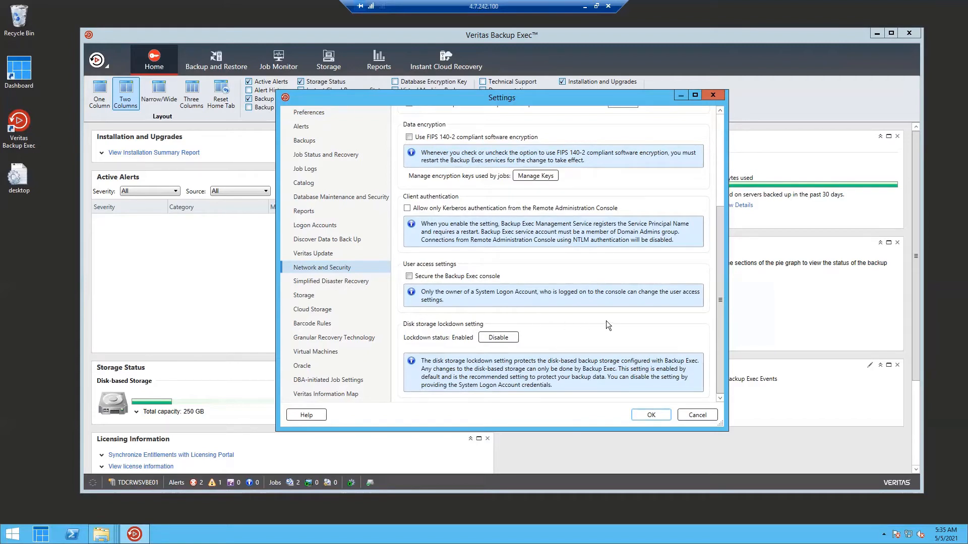
{"action": "mouse_move", "coordinate": [465, 327]}
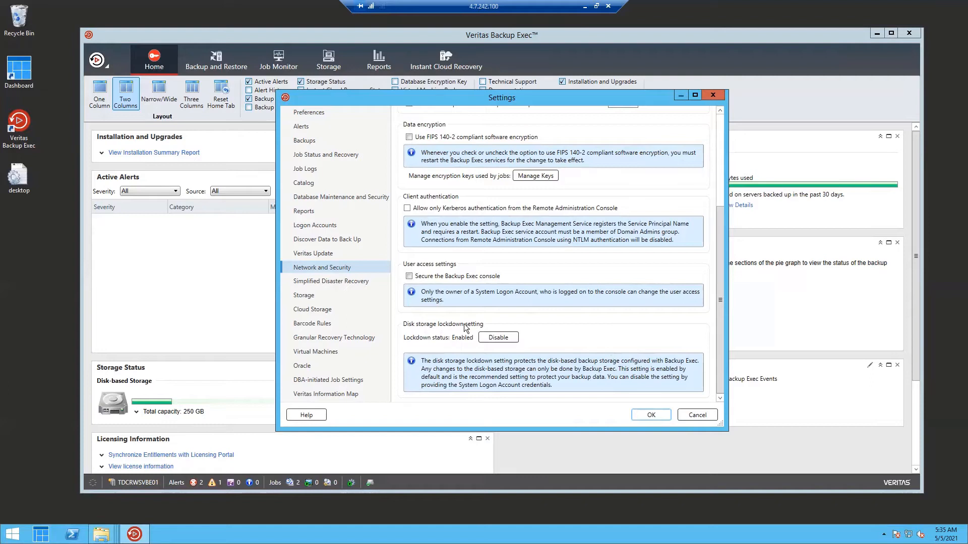
{"action": "mouse_move", "coordinate": [459, 348]}
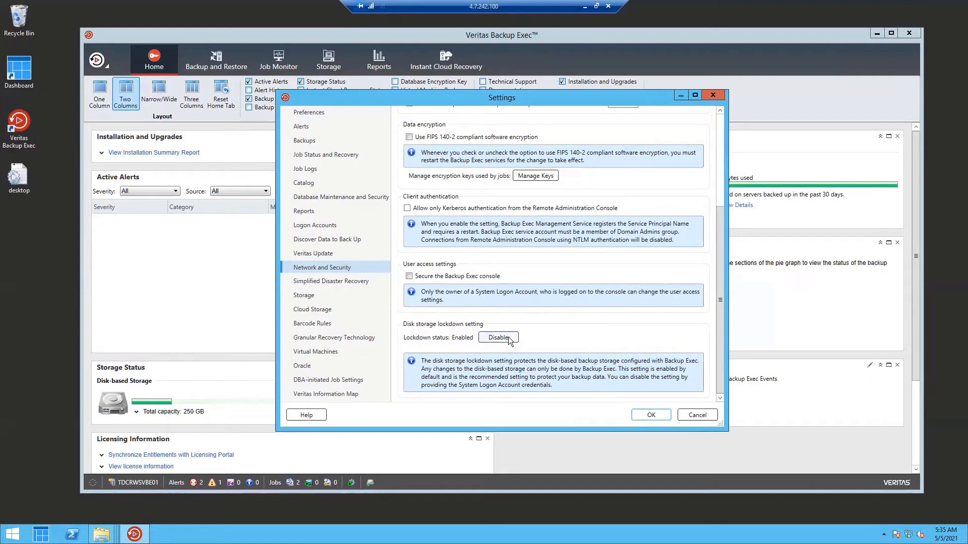
{"action": "left_click", "coordinate": [498, 338]}
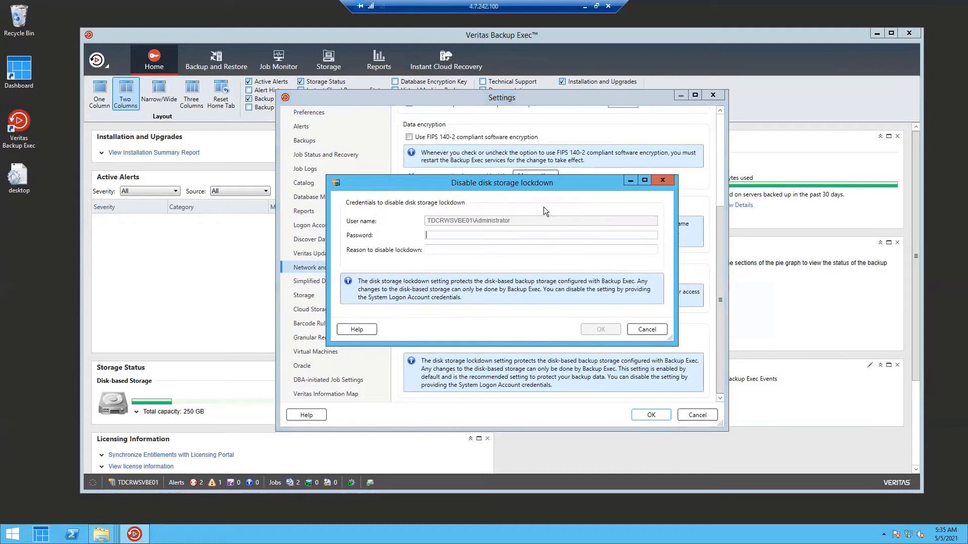
{"action": "mouse_move", "coordinate": [468, 214]}
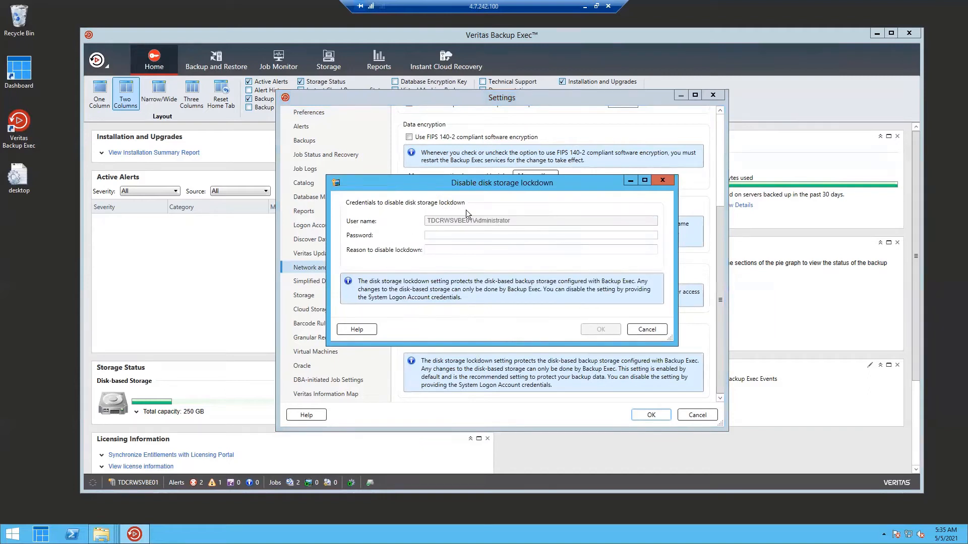
{"action": "mouse_move", "coordinate": [472, 198]}
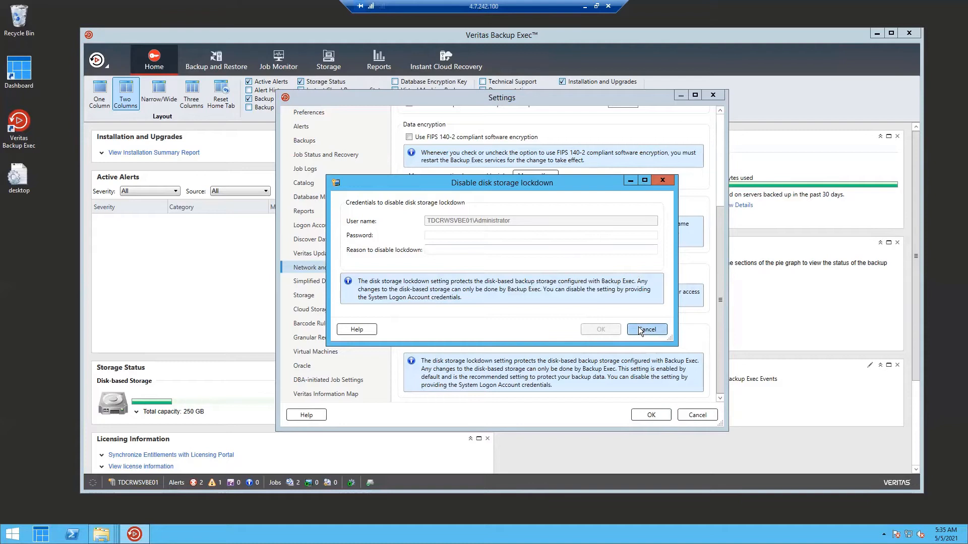
{"action": "left_click", "coordinate": [646, 329]}
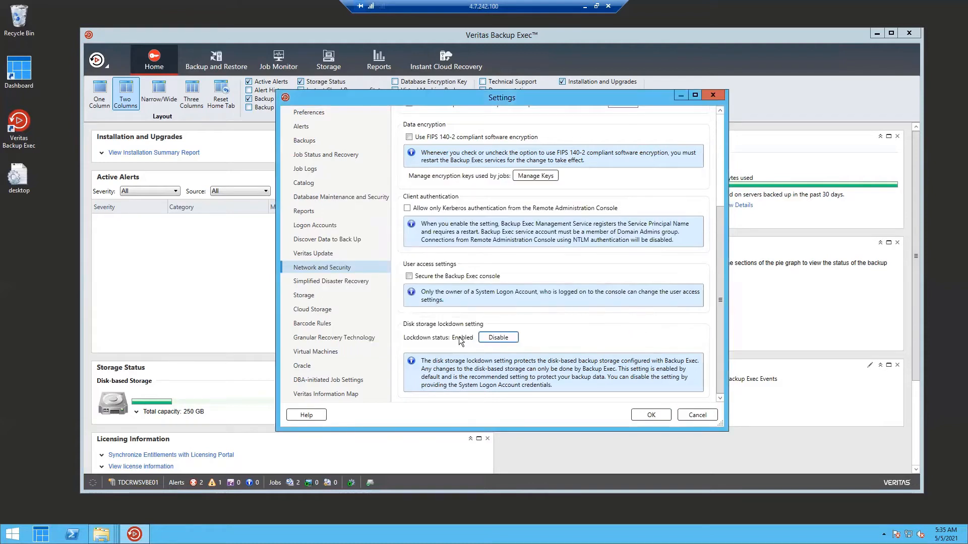
{"action": "mouse_move", "coordinate": [628, 354]}
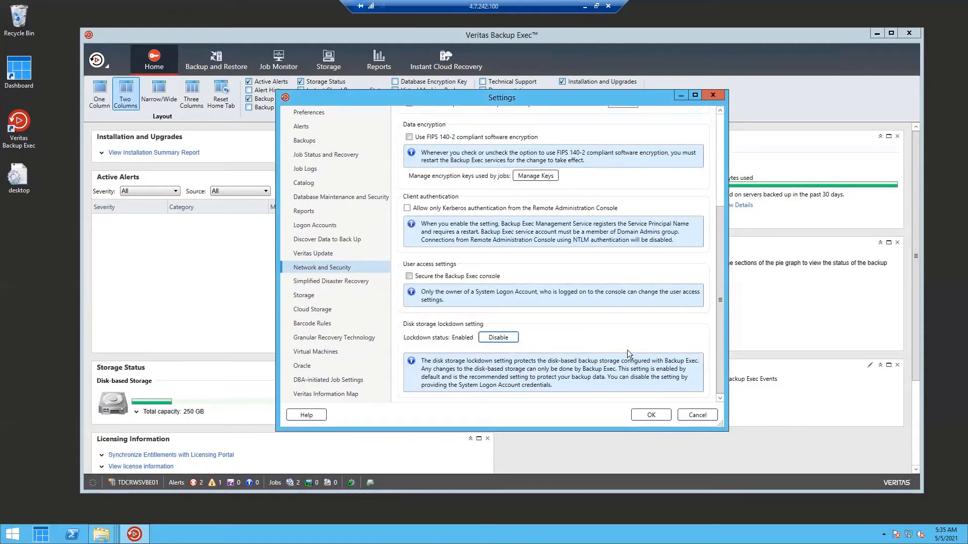
{"action": "mouse_move", "coordinate": [593, 343]}
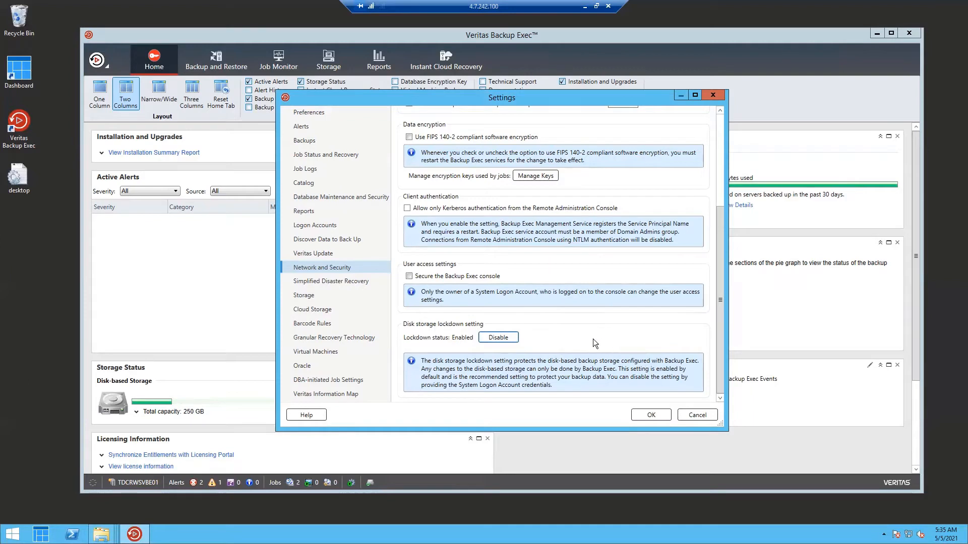
{"action": "mouse_move", "coordinate": [480, 349]}
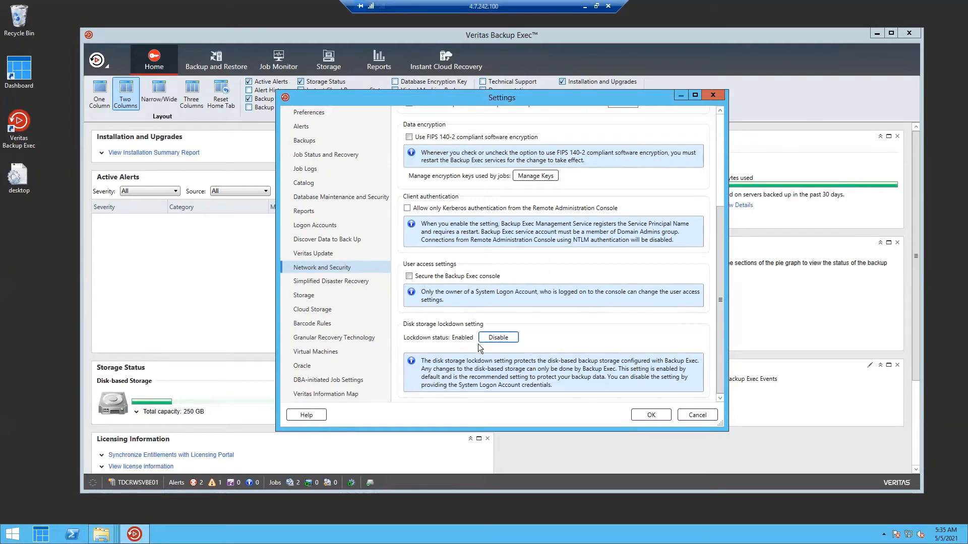
{"action": "mouse_move", "coordinate": [697, 415]}
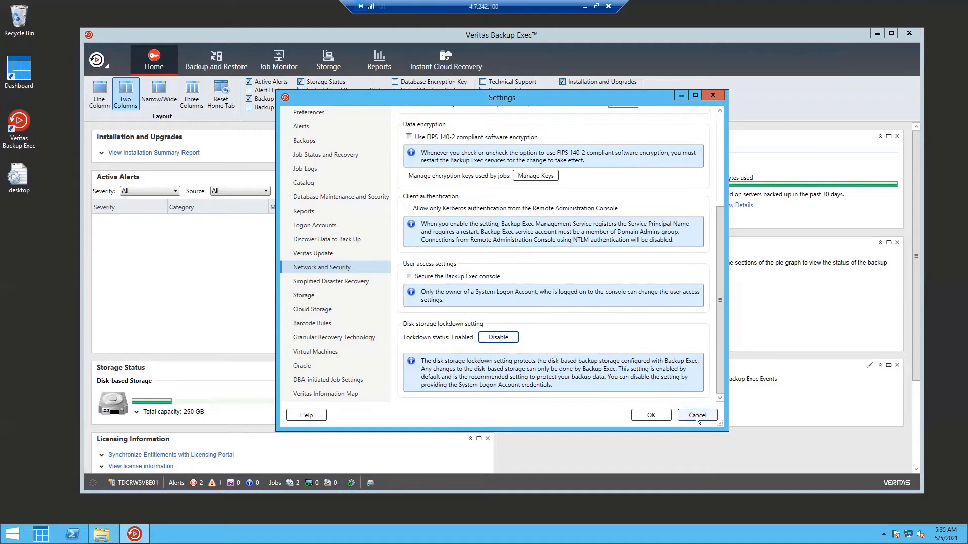
Cancel the Backup Exec Settings dialog, leaving lockdown Enabled.
{"action": "left_click", "coordinate": [697, 415]}
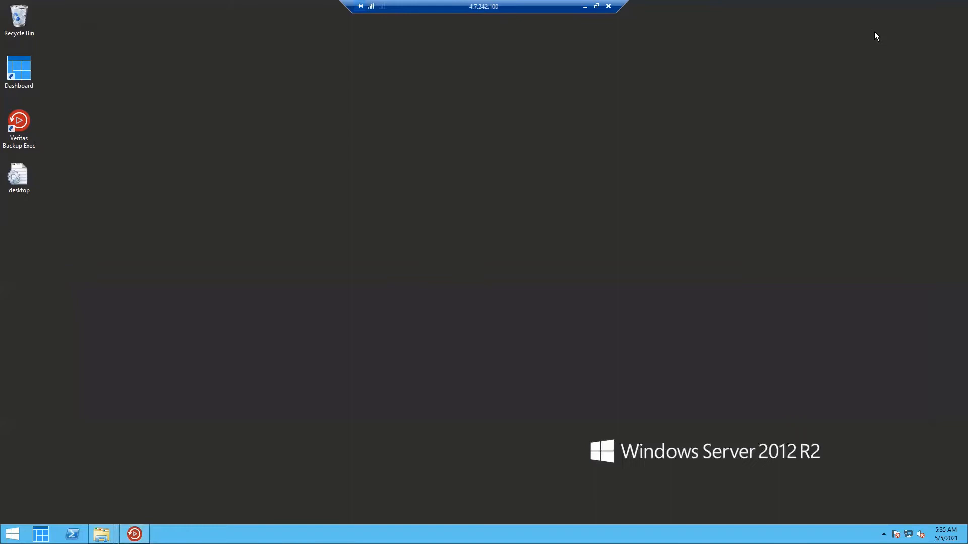
{"action": "mouse_move", "coordinate": [286, 362]}
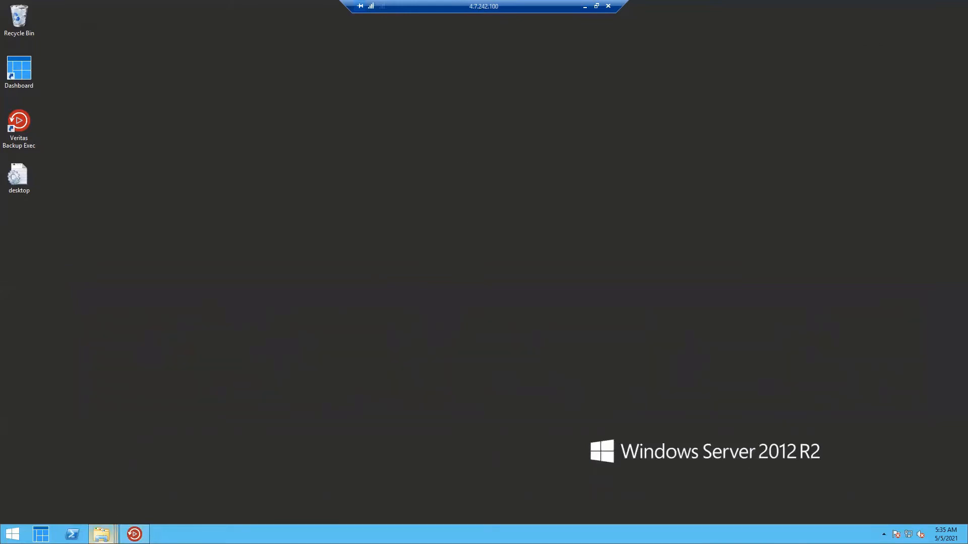
{"action": "mouse_move", "coordinate": [101, 534]}
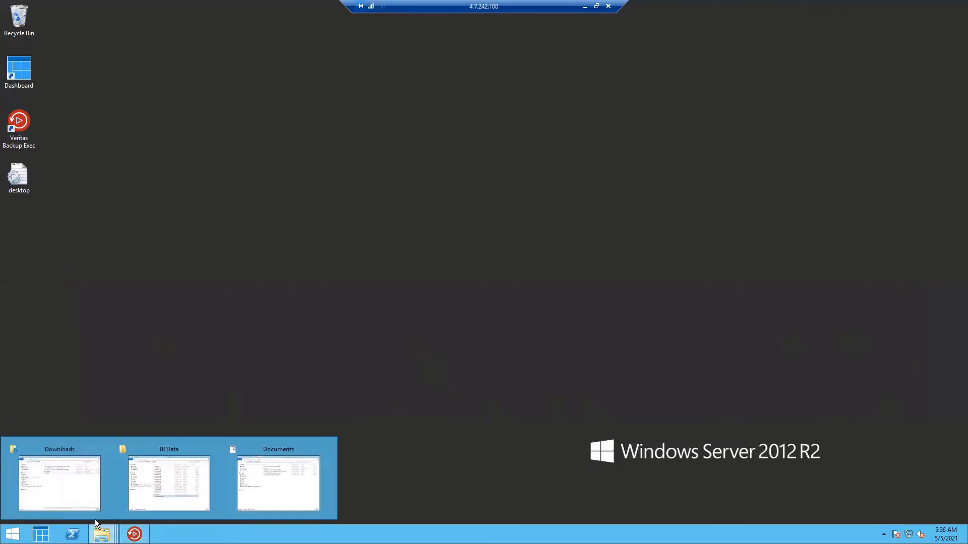
{"action": "mouse_move", "coordinate": [170, 495]}
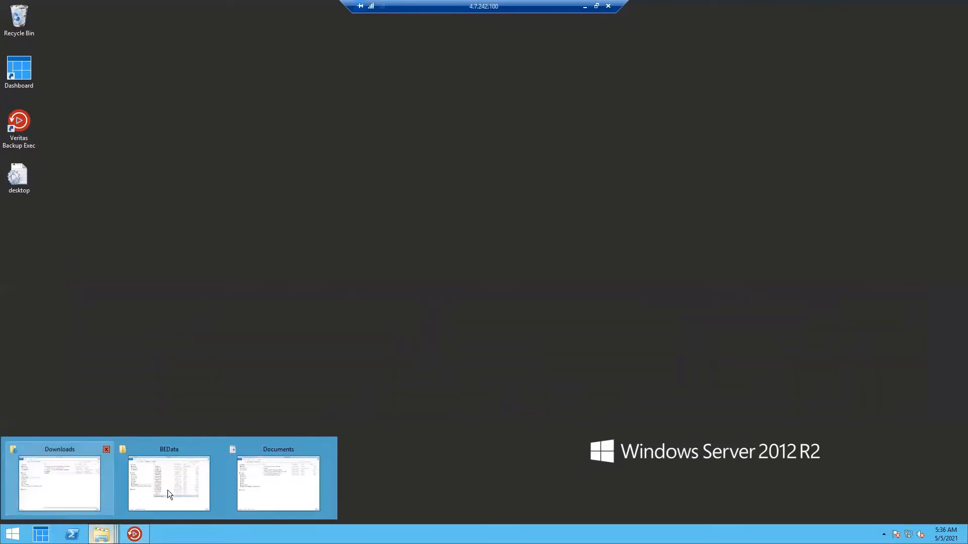
View the six normally named files in Documents, then return to the BEData window.
{"action": "left_click", "coordinate": [277, 483]}
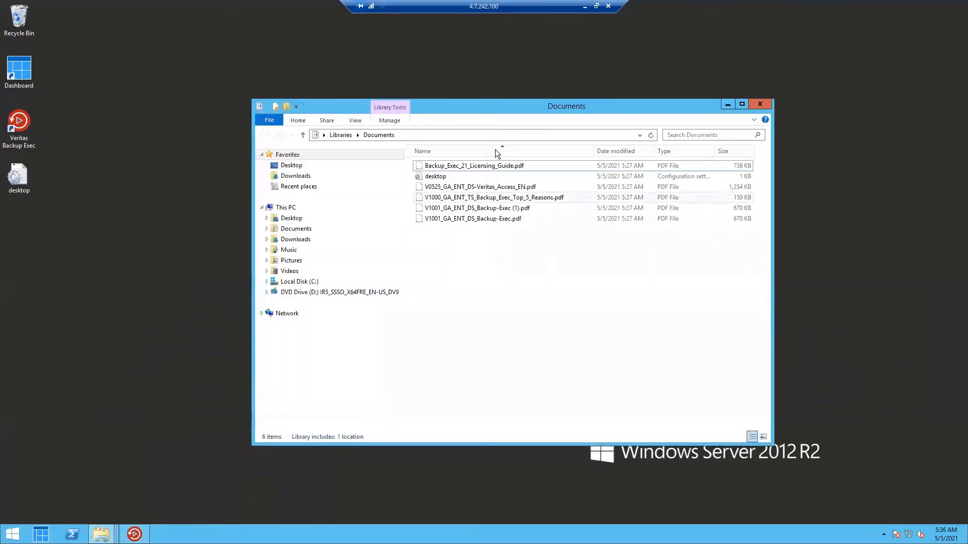
{"action": "mouse_move", "coordinate": [459, 133]}
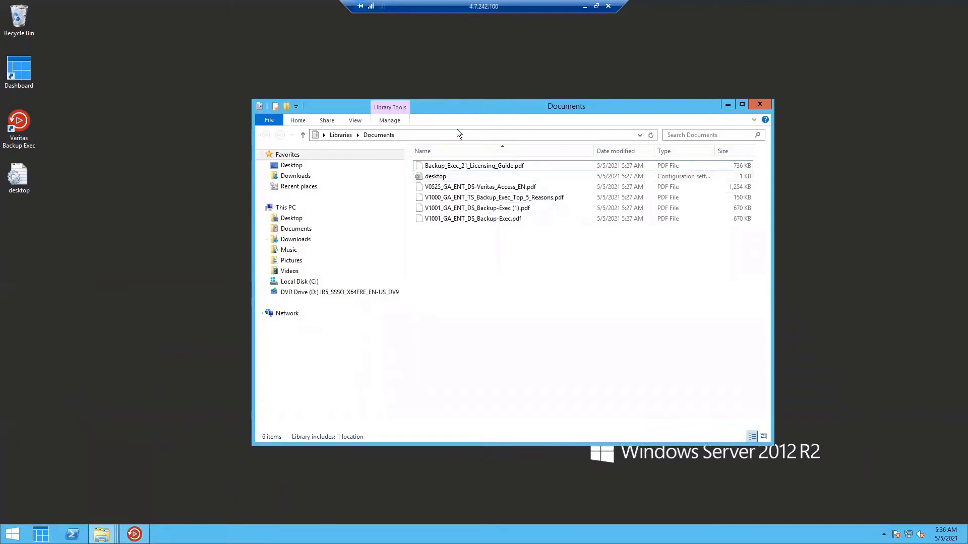
{"action": "mouse_move", "coordinate": [529, 259]}
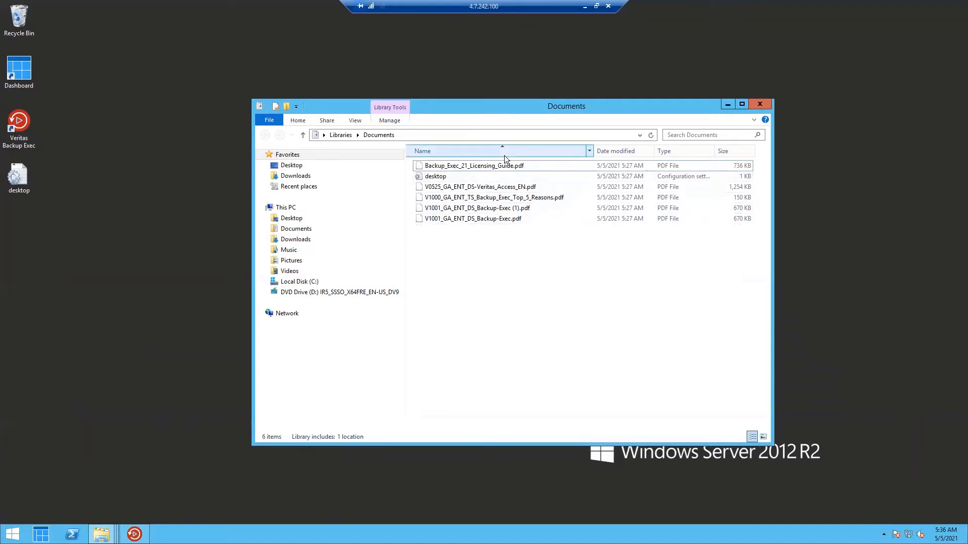
{"action": "mouse_move", "coordinate": [534, 231]}
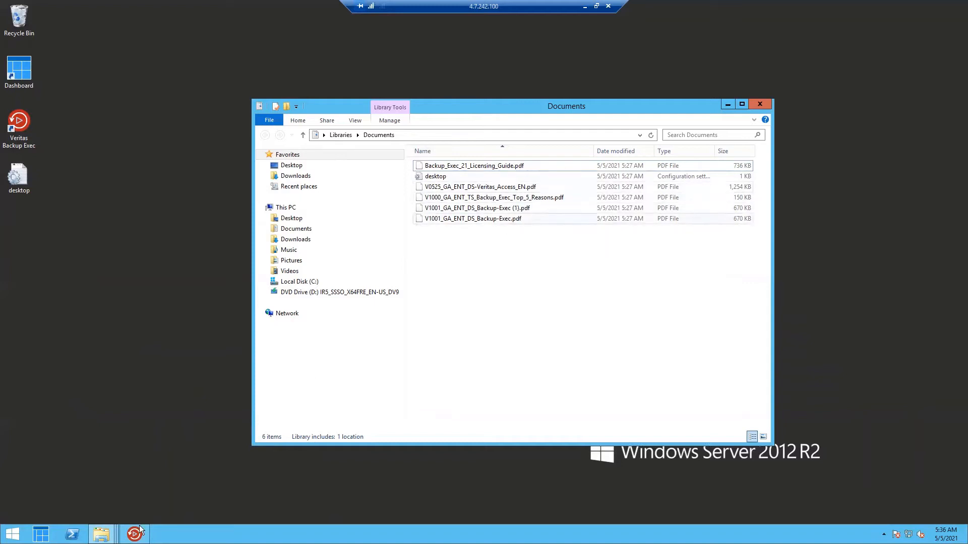
{"action": "mouse_move", "coordinate": [102, 534]}
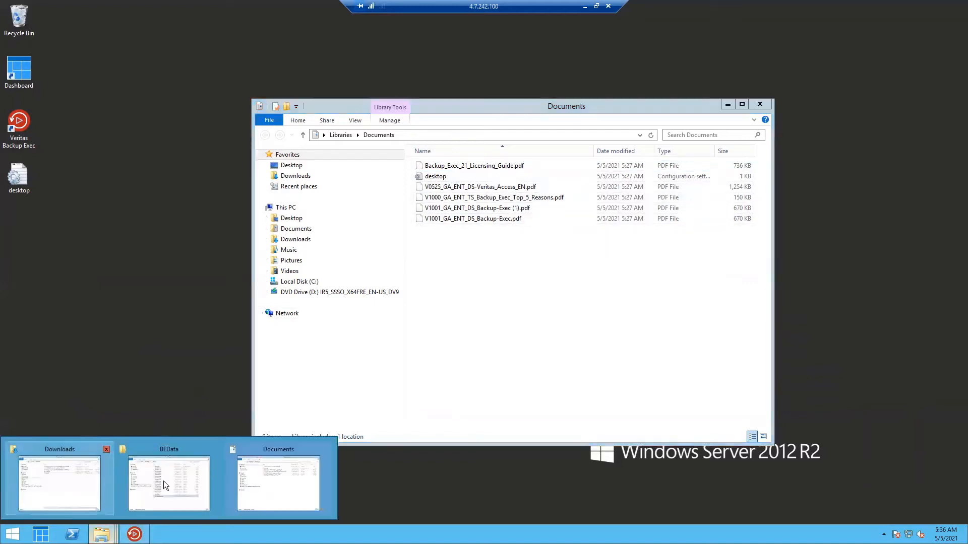
{"action": "left_click", "coordinate": [168, 483]}
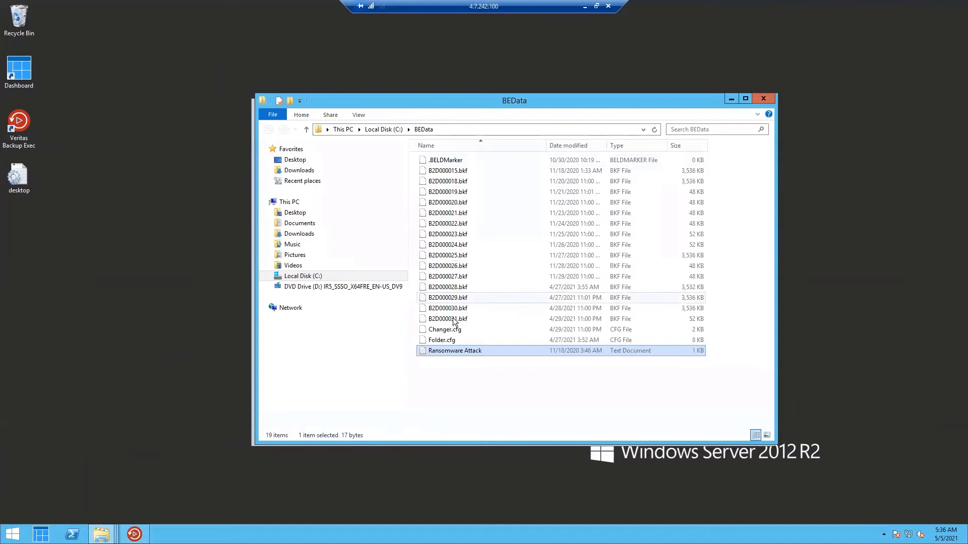
Minimize BEData and bring up the Downloads window with Crypter8.0 and Backup Exec installers.
{"action": "left_click", "coordinate": [299, 223]}
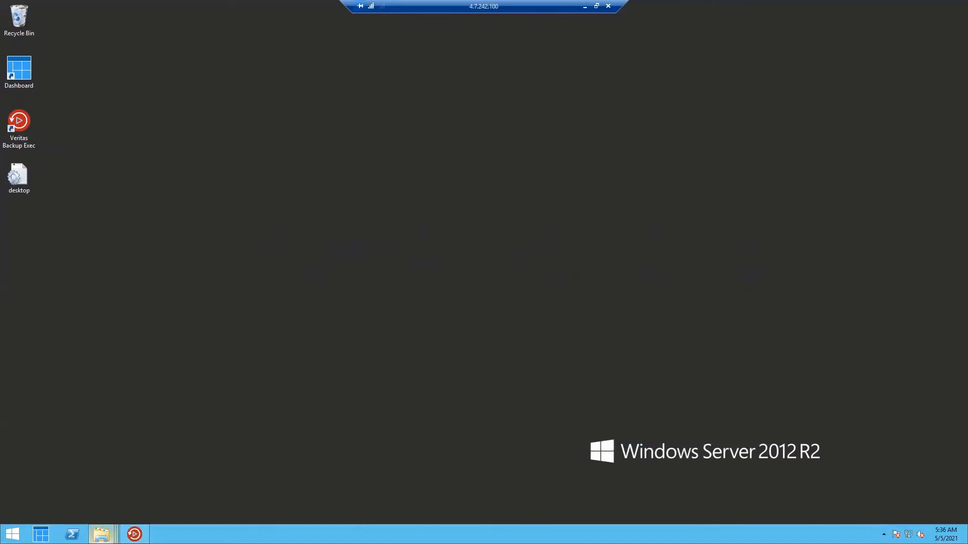
{"action": "left_click", "coordinate": [102, 533]}
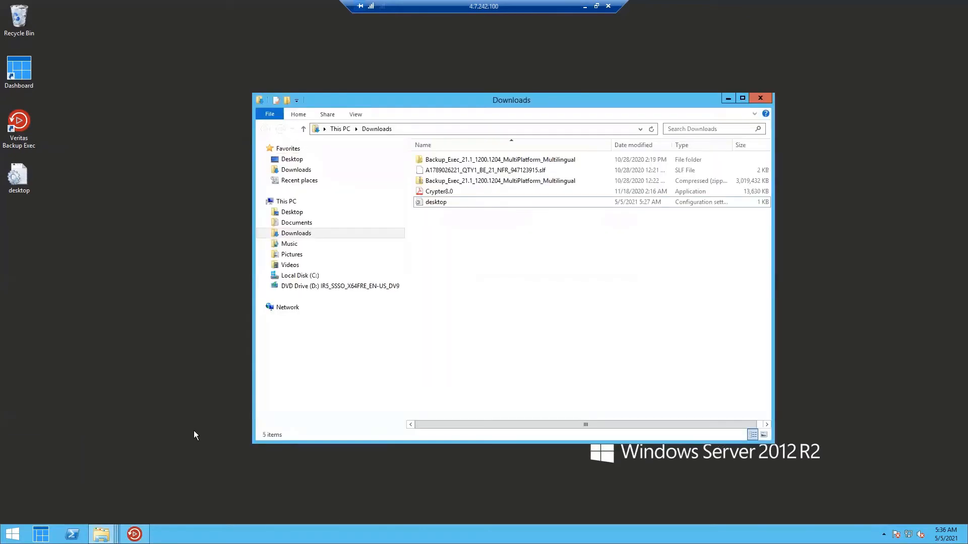
{"action": "mouse_move", "coordinate": [475, 287]}
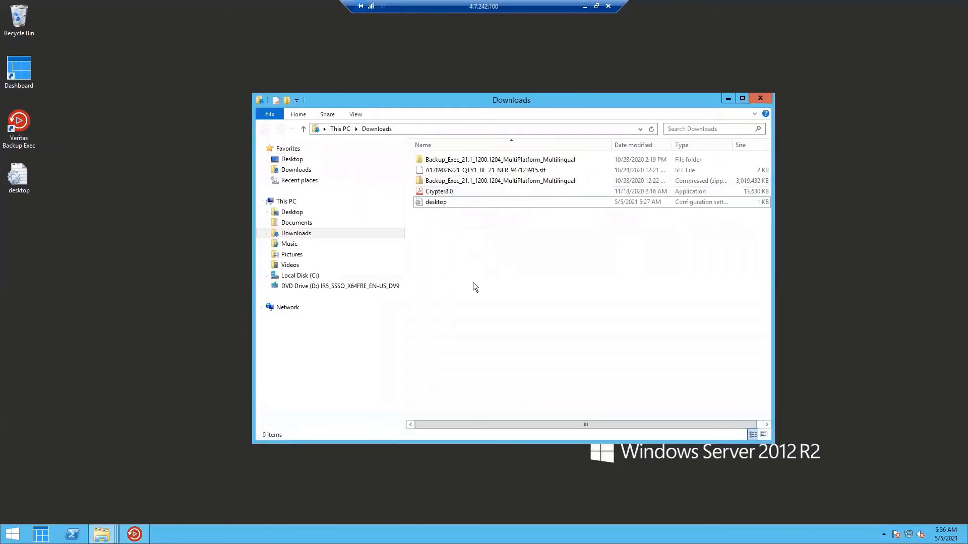
{"action": "mouse_move", "coordinate": [622, 302]}
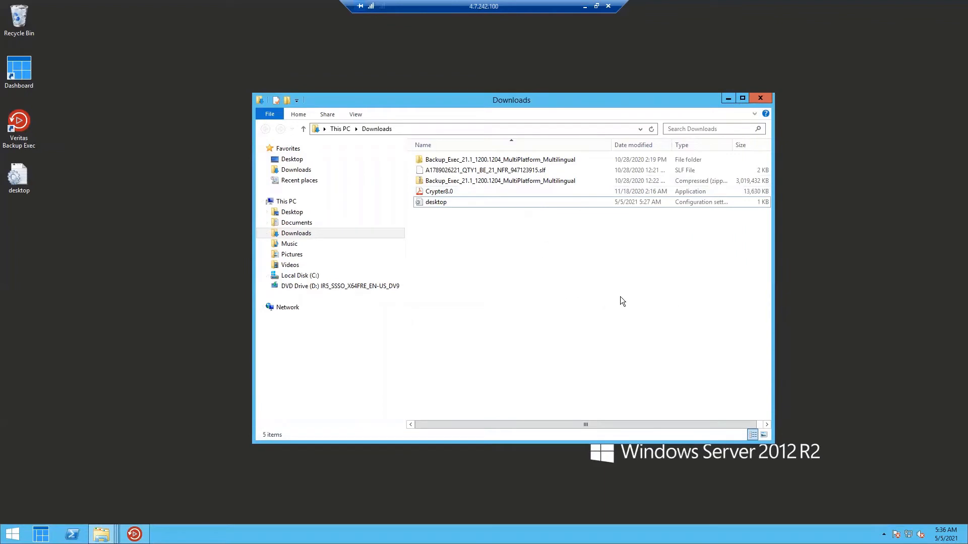
{"action": "mouse_move", "coordinate": [522, 242]}
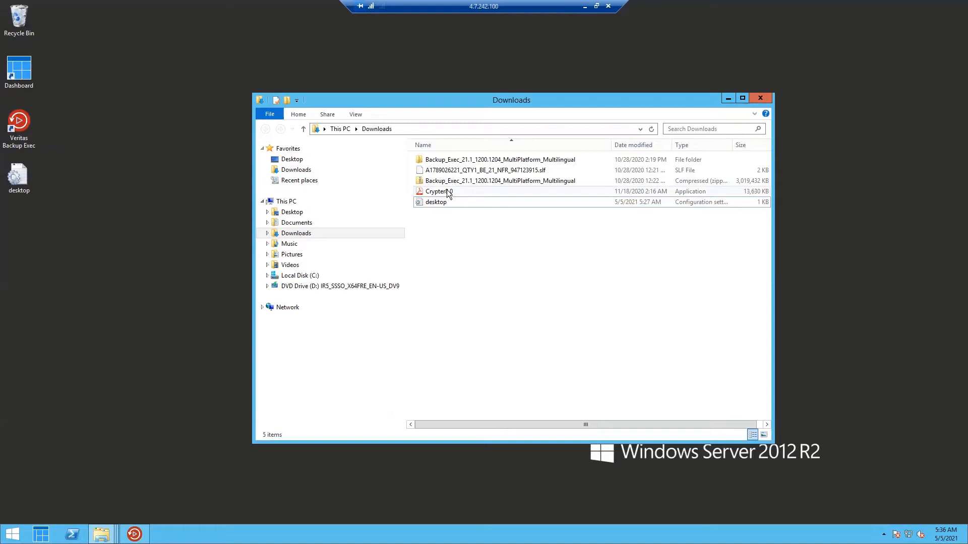
Select and launch Crypter8.0 from Downloads, leaving the desktop showing.
{"action": "left_click", "coordinate": [438, 192]}
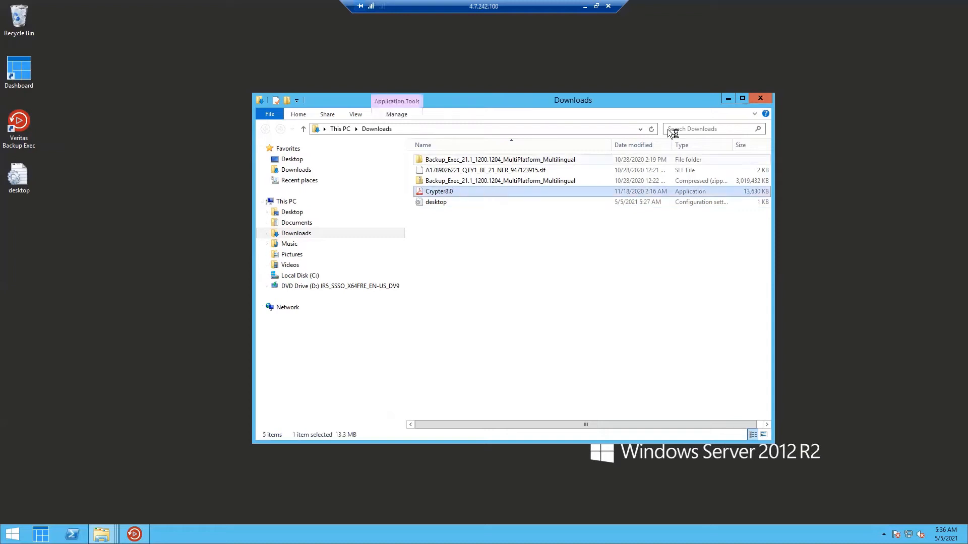
{"action": "left_click", "coordinate": [759, 98]}
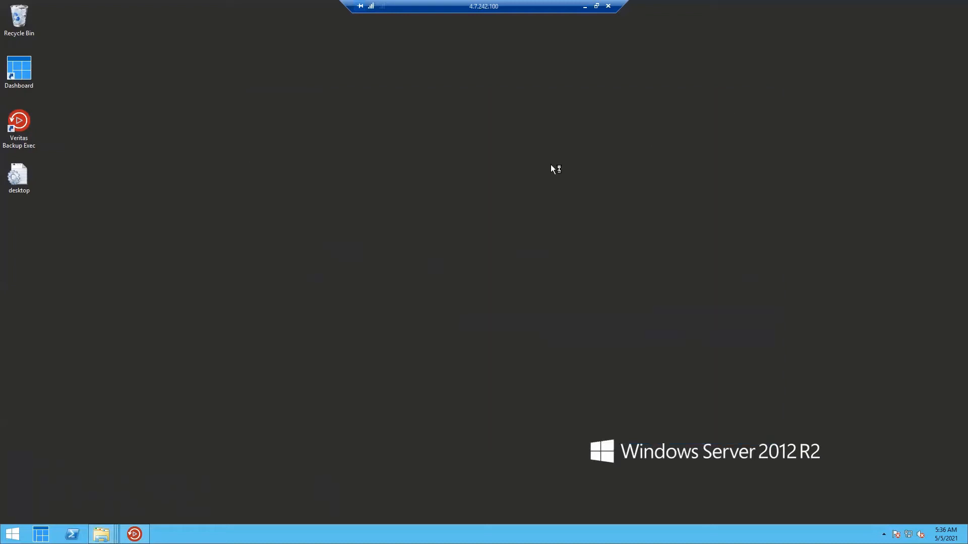
{"action": "mouse_move", "coordinate": [552, 170]}
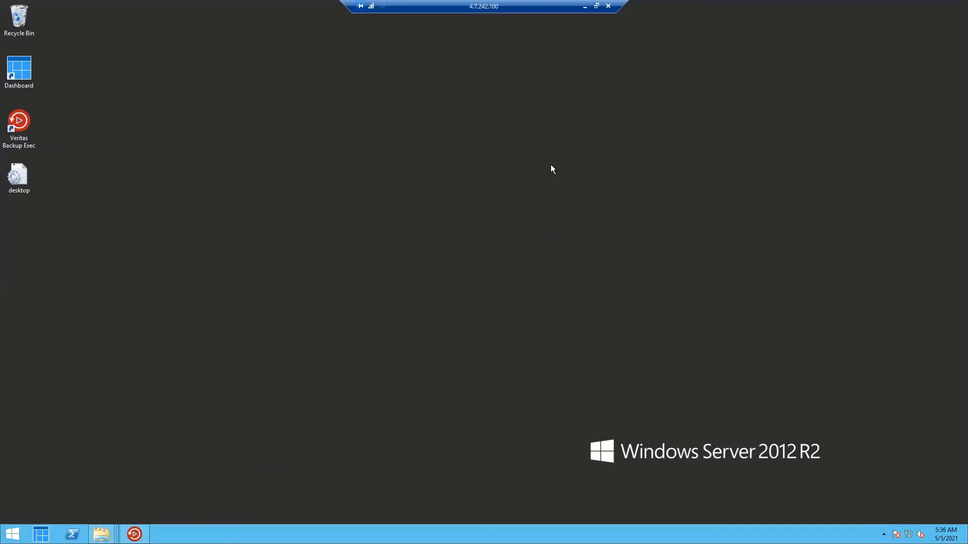
{"action": "left_click", "coordinate": [100, 534]}
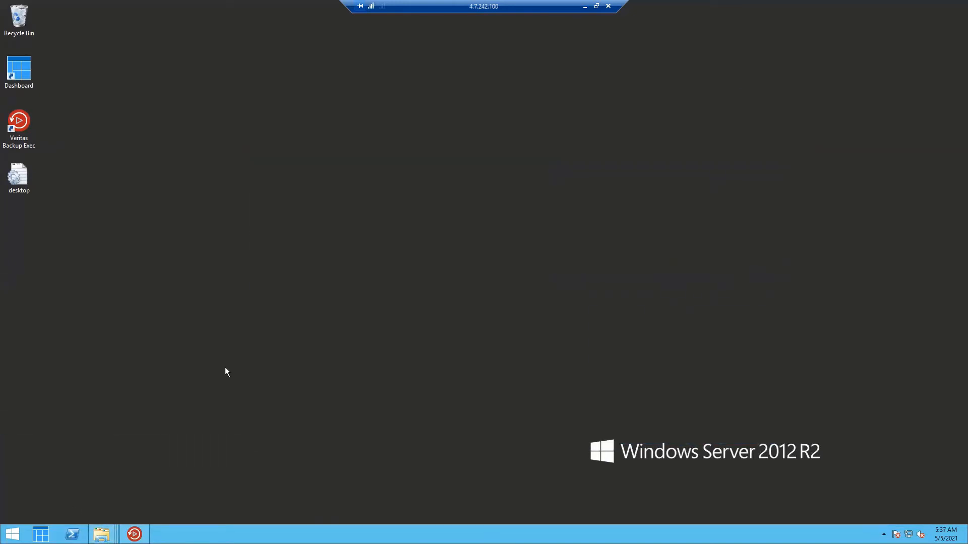
{"action": "mouse_move", "coordinate": [102, 534]}
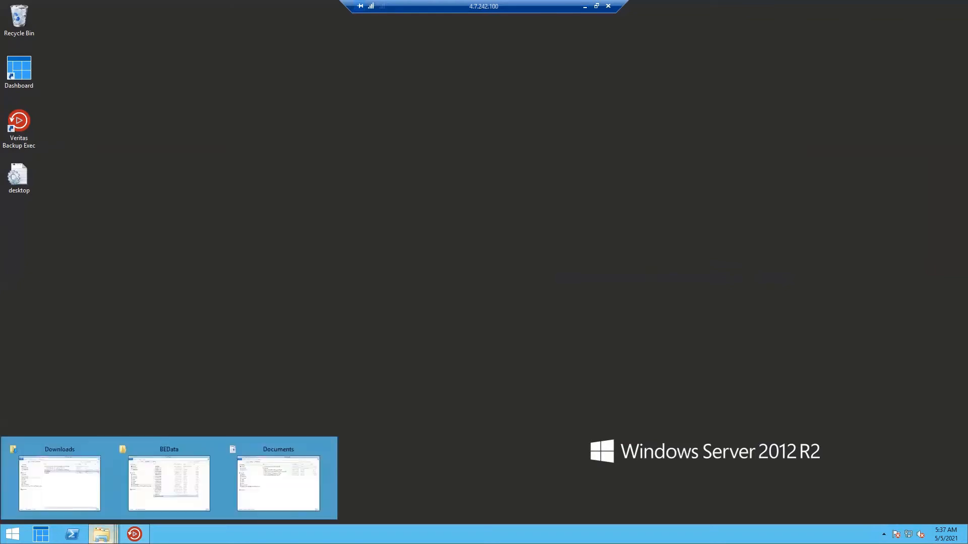
Restore the Downloads window from the taskbar to see the new key text document.
{"action": "left_click", "coordinate": [58, 484]}
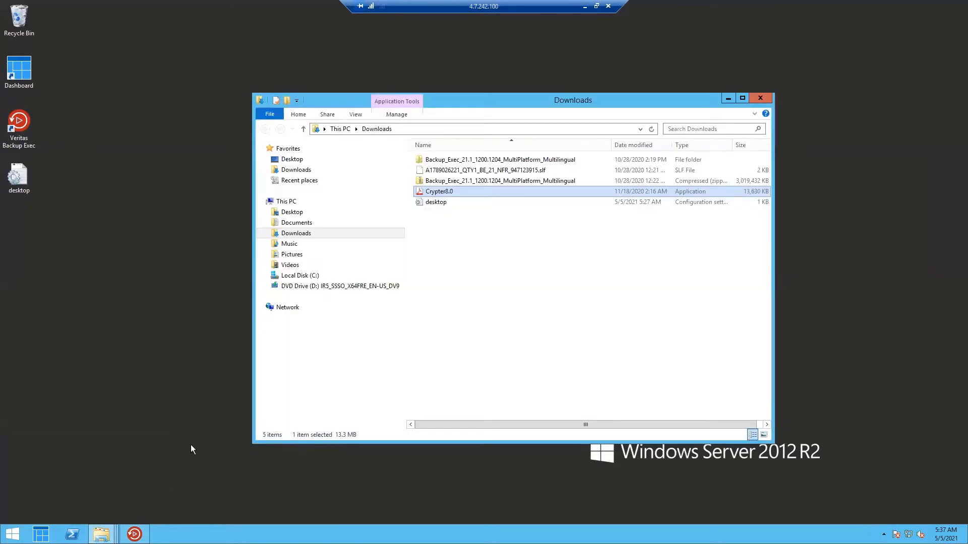
{"action": "mouse_move", "coordinate": [101, 534]}
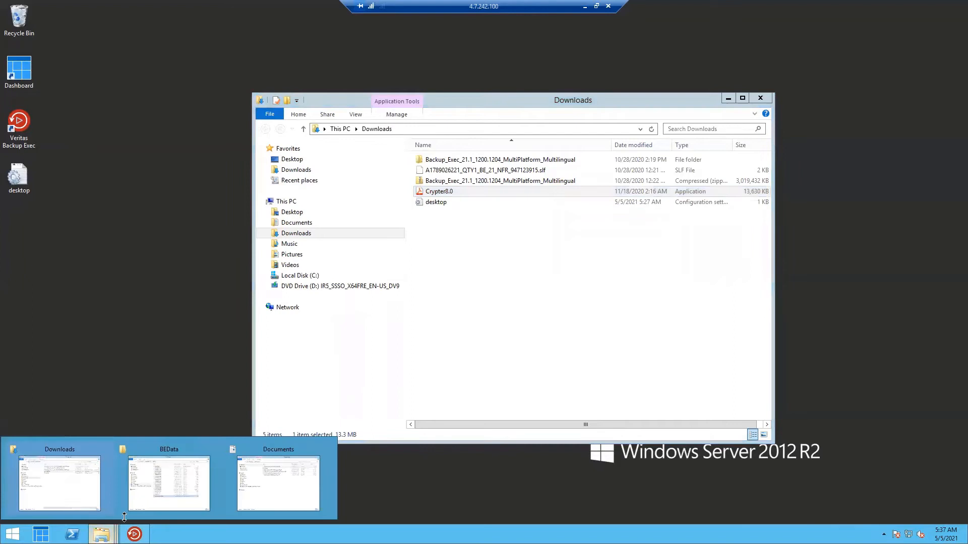
{"action": "left_click", "coordinate": [278, 483]}
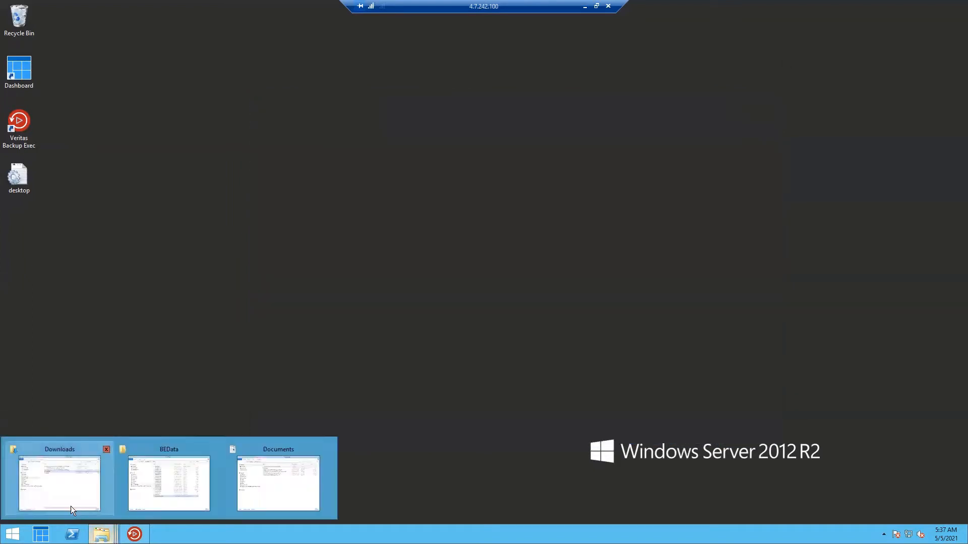
{"action": "mouse_move", "coordinate": [688, 186]}
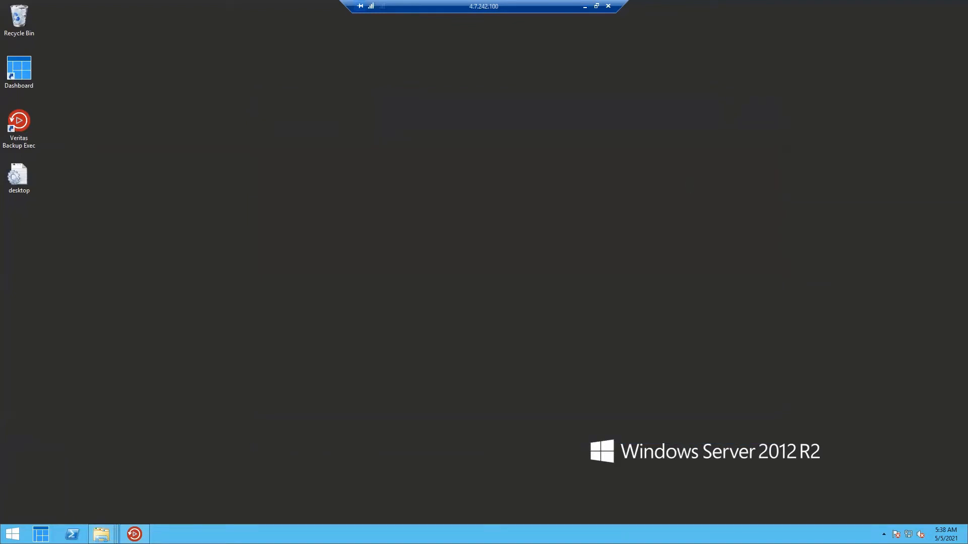
{"action": "mouse_move", "coordinate": [101, 534]}
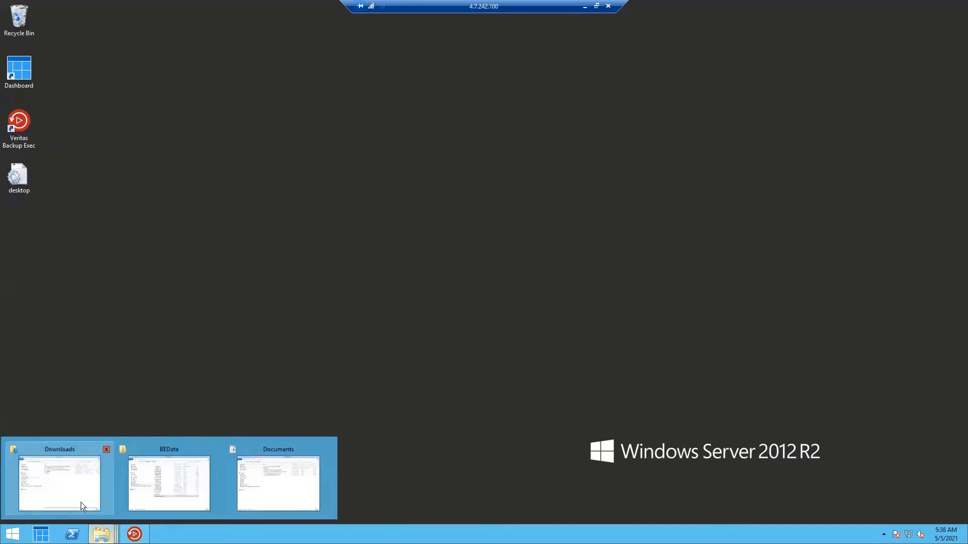
{"action": "left_click", "coordinate": [58, 481]}
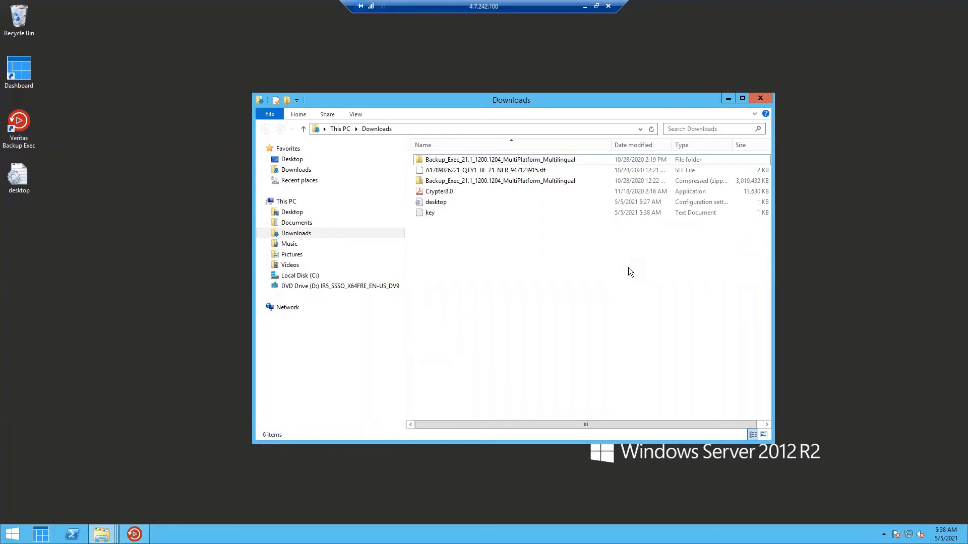
{"action": "mouse_move", "coordinate": [481, 245]}
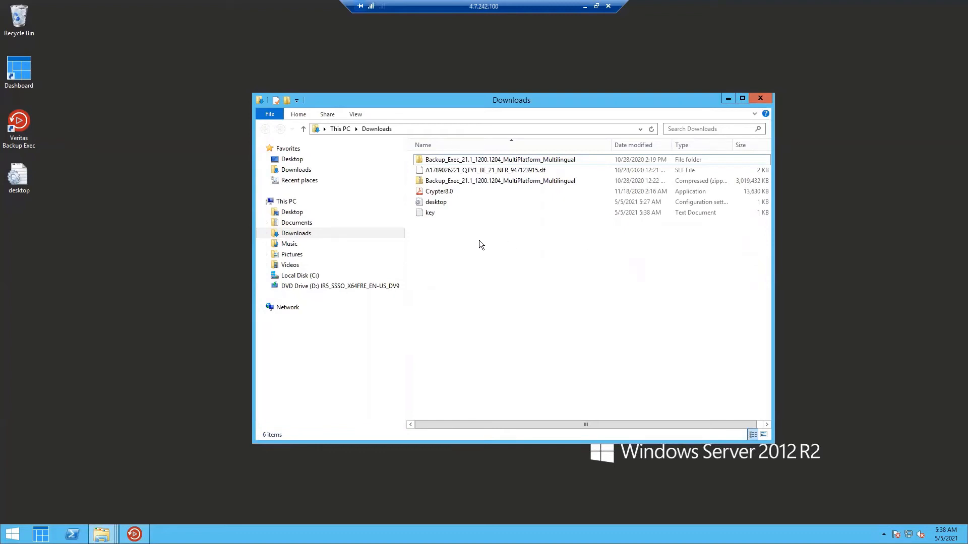
Select the 32-byte key text document in Downloads.
{"action": "left_click", "coordinate": [430, 212]}
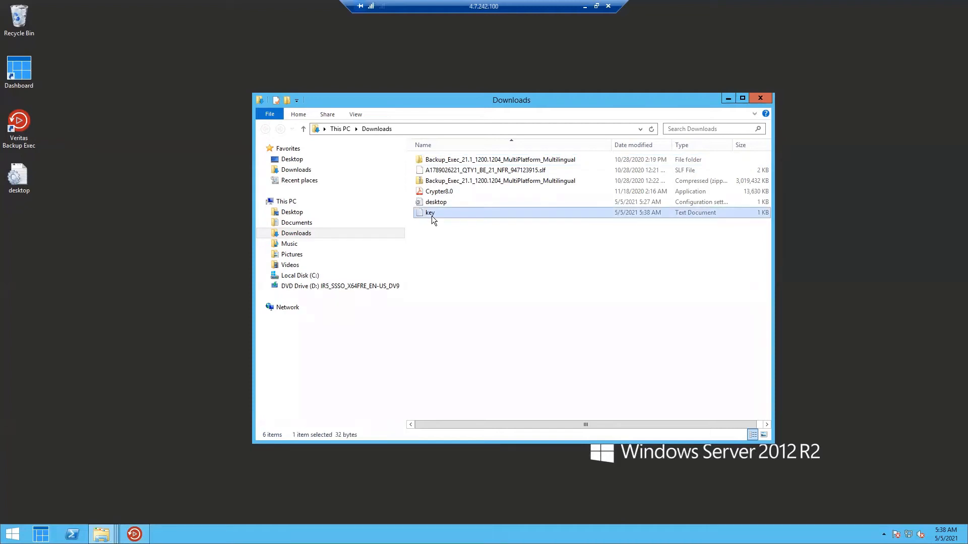
{"action": "mouse_move", "coordinate": [654, 297]}
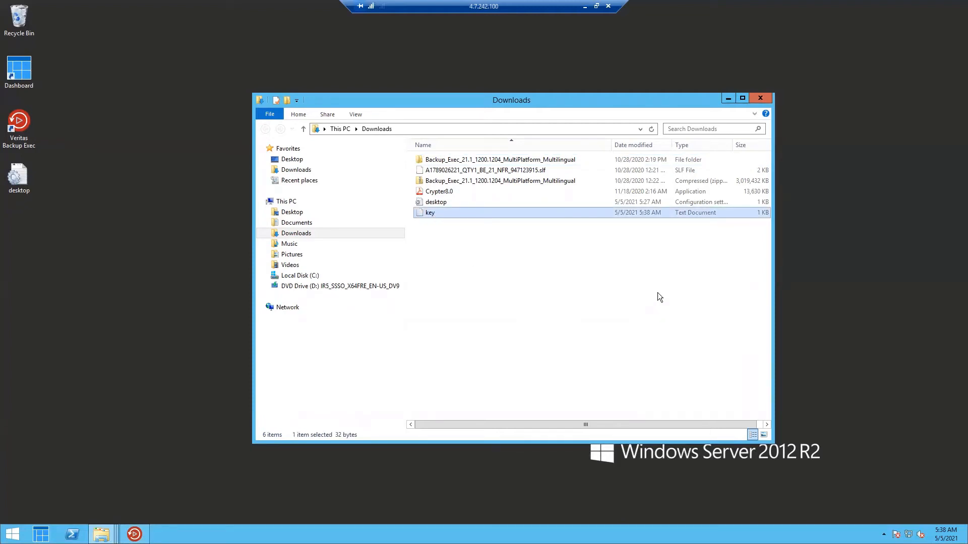
{"action": "mouse_move", "coordinate": [490, 219]}
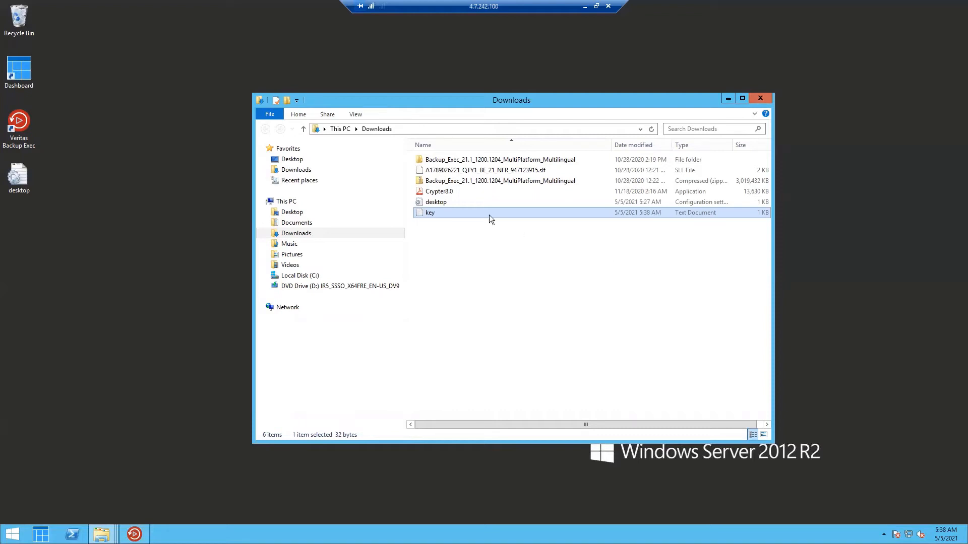
{"action": "mouse_move", "coordinate": [740, 114]}
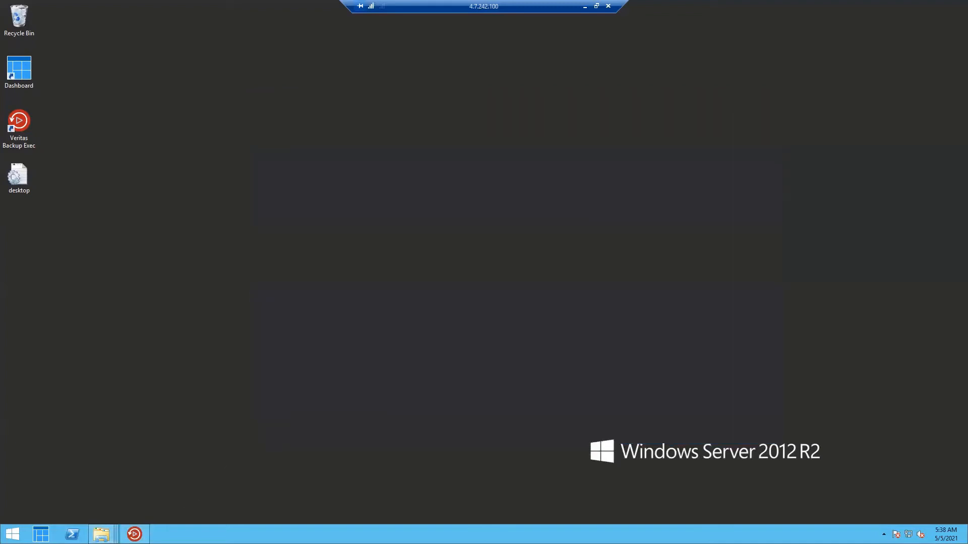
{"action": "mouse_move", "coordinate": [102, 534]}
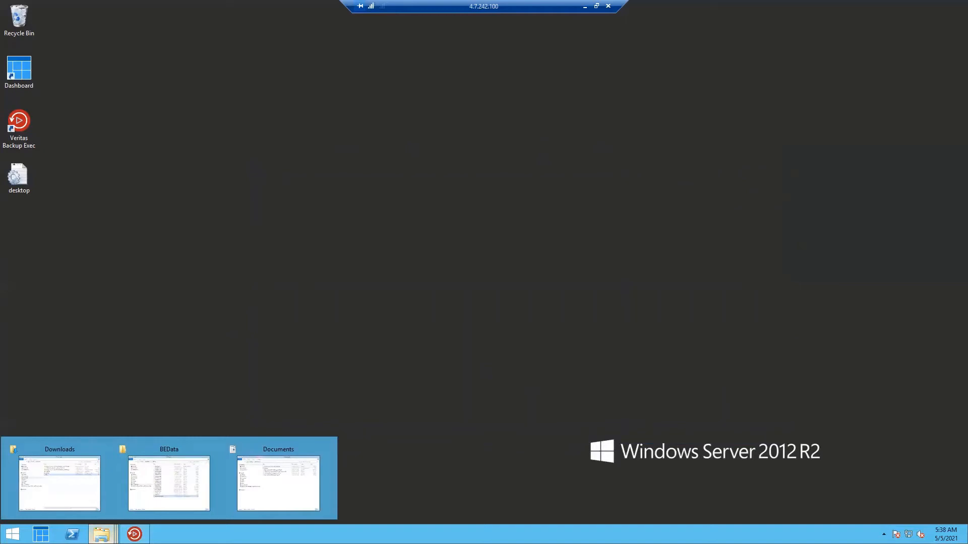
Bring up the Documents window to watch its files get renamed to .lol.
{"action": "left_click", "coordinate": [277, 483]}
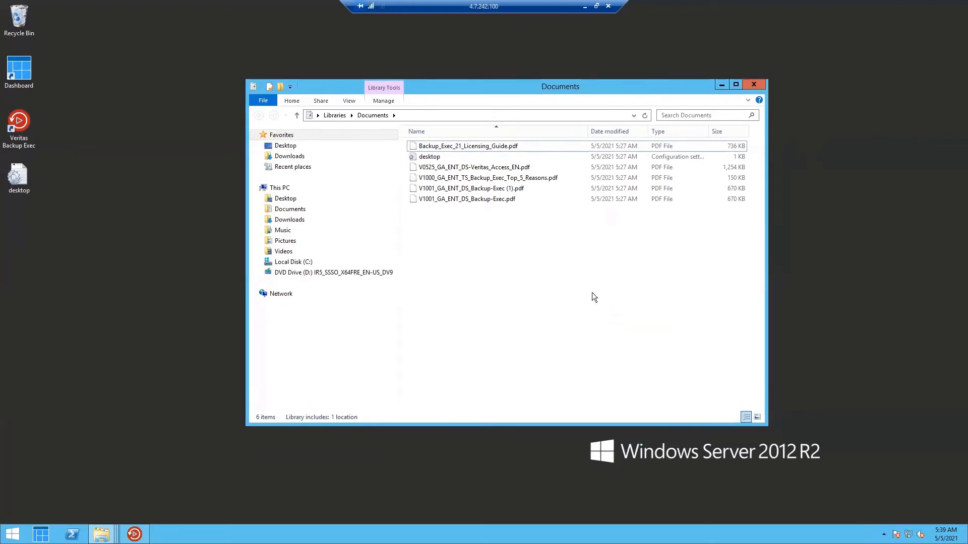
{"action": "mouse_move", "coordinate": [535, 259]}
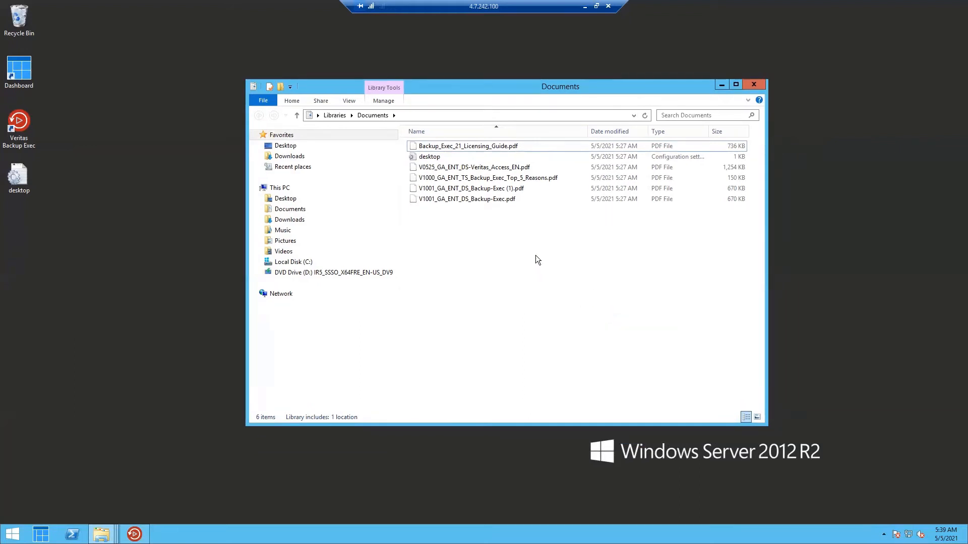
{"action": "mouse_move", "coordinate": [568, 302]}
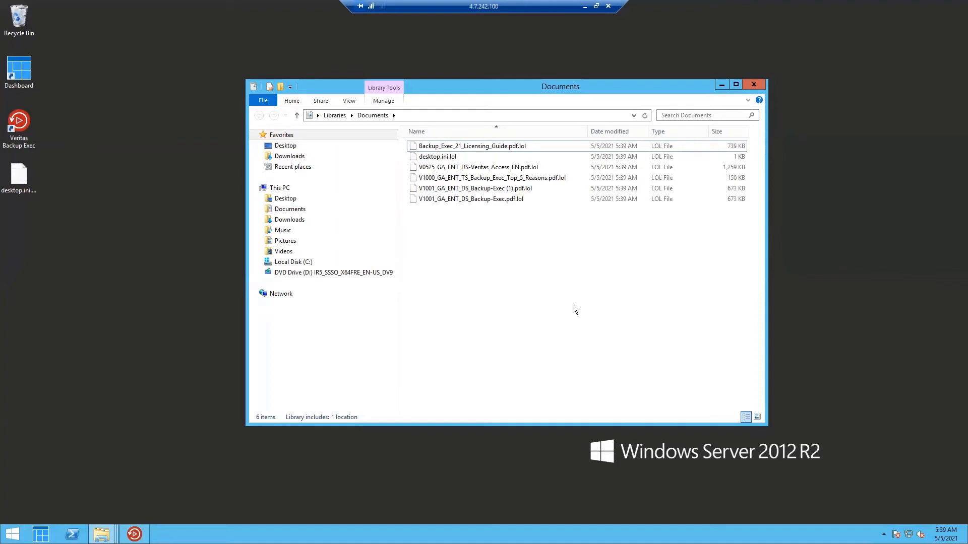
{"action": "mouse_move", "coordinate": [559, 281]}
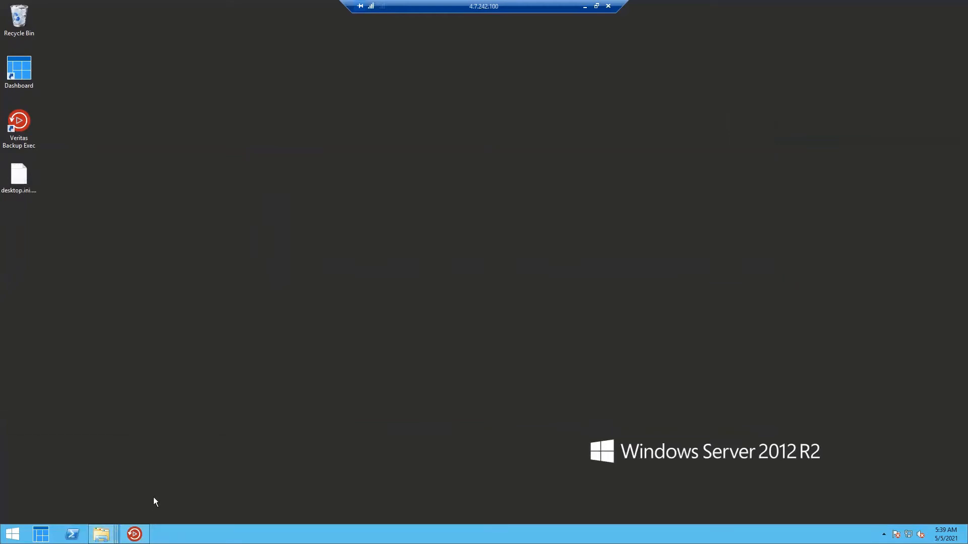
{"action": "mouse_move", "coordinate": [101, 534]}
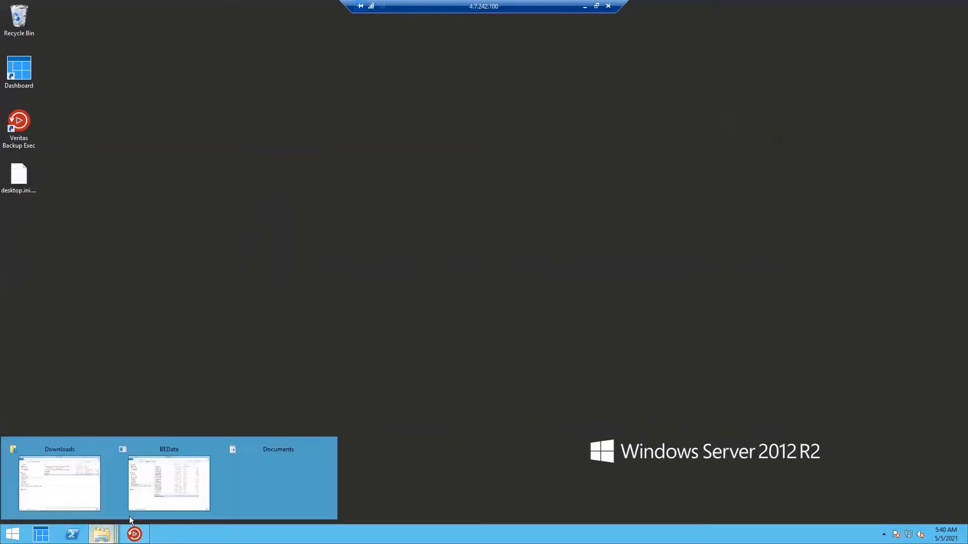
{"action": "mouse_move", "coordinate": [451, 302]}
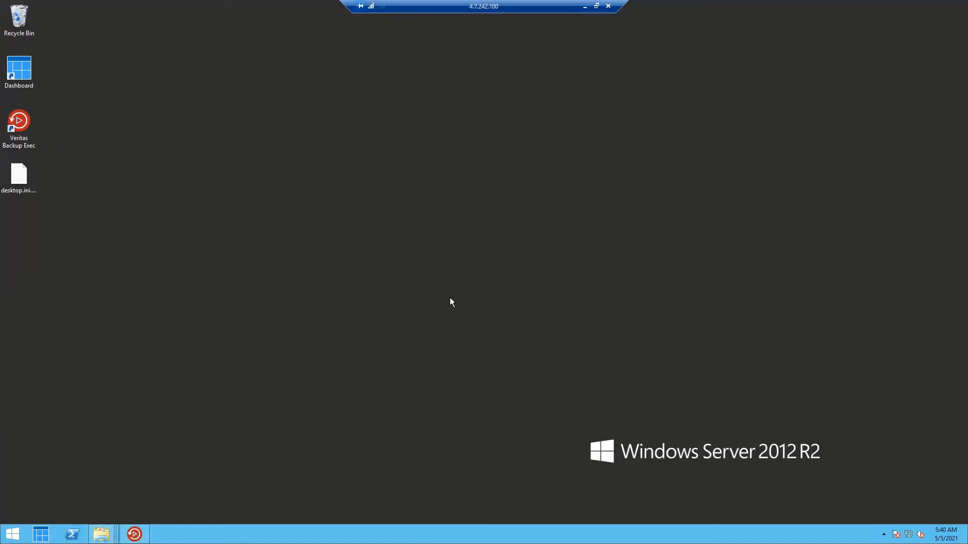
{"action": "mouse_move", "coordinate": [468, 289]}
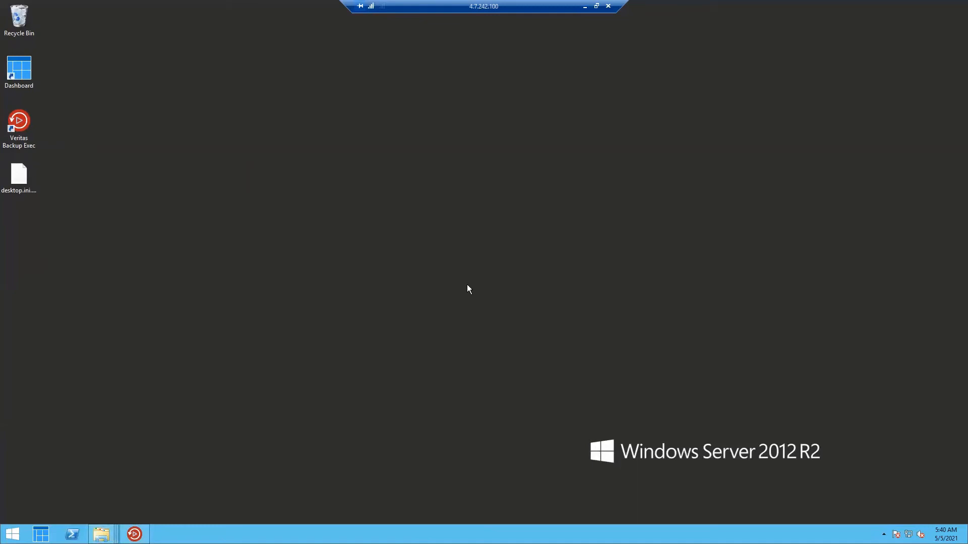
{"action": "mouse_move", "coordinate": [473, 272]}
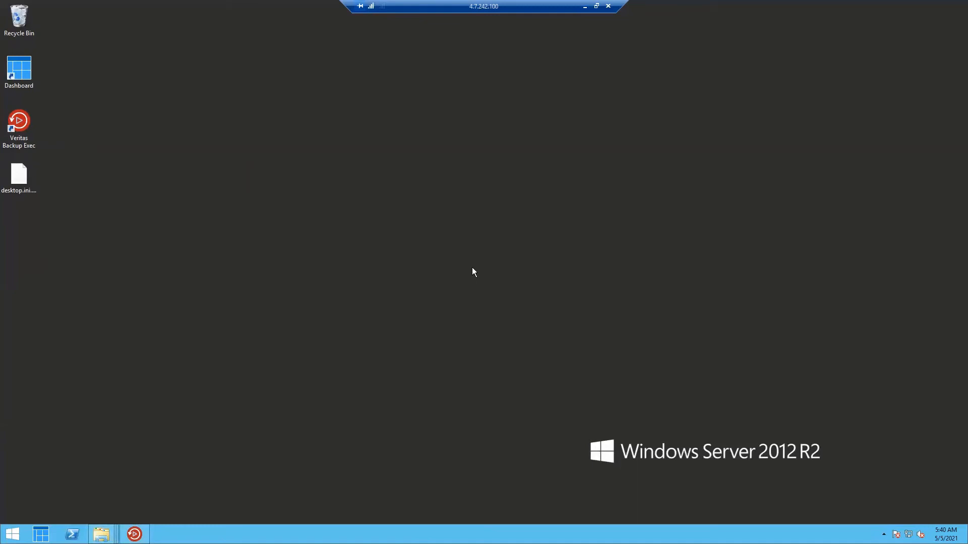
{"action": "left_click", "coordinate": [101, 534]}
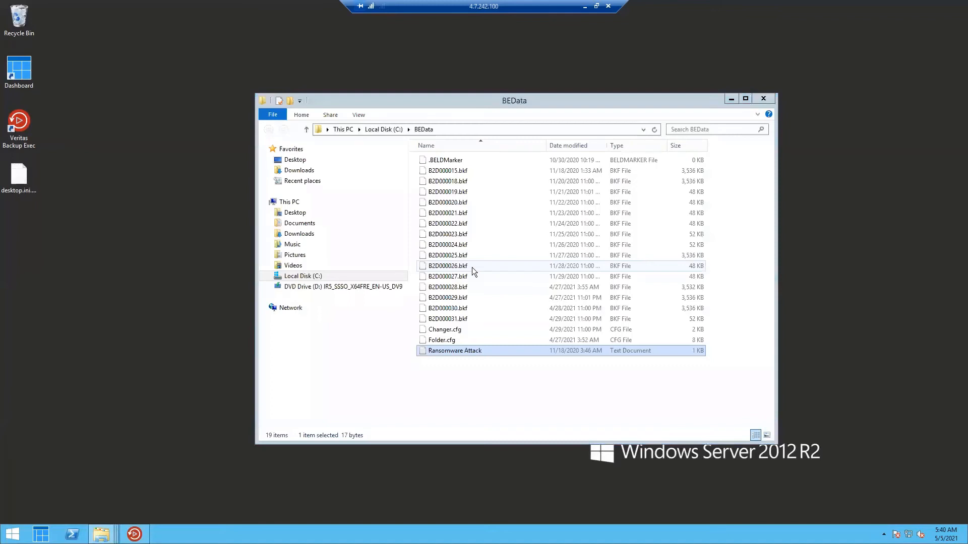
{"action": "mouse_move", "coordinate": [458, 341]}
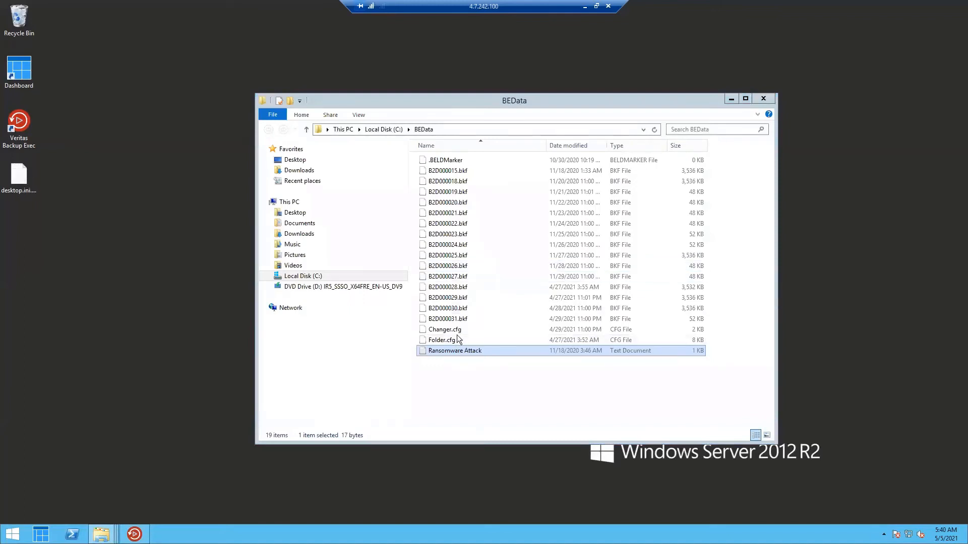
{"action": "mouse_move", "coordinate": [464, 255]}
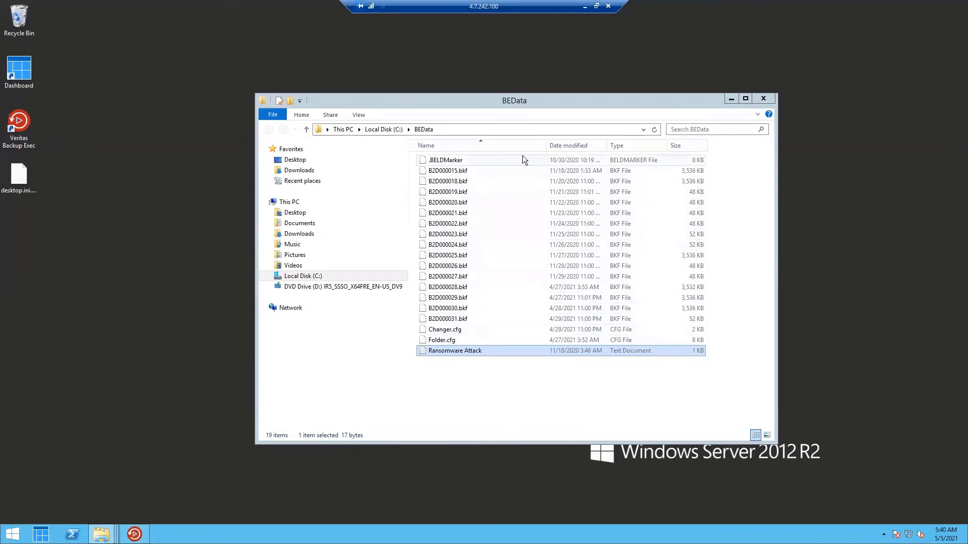
{"action": "mouse_move", "coordinate": [623, 350]}
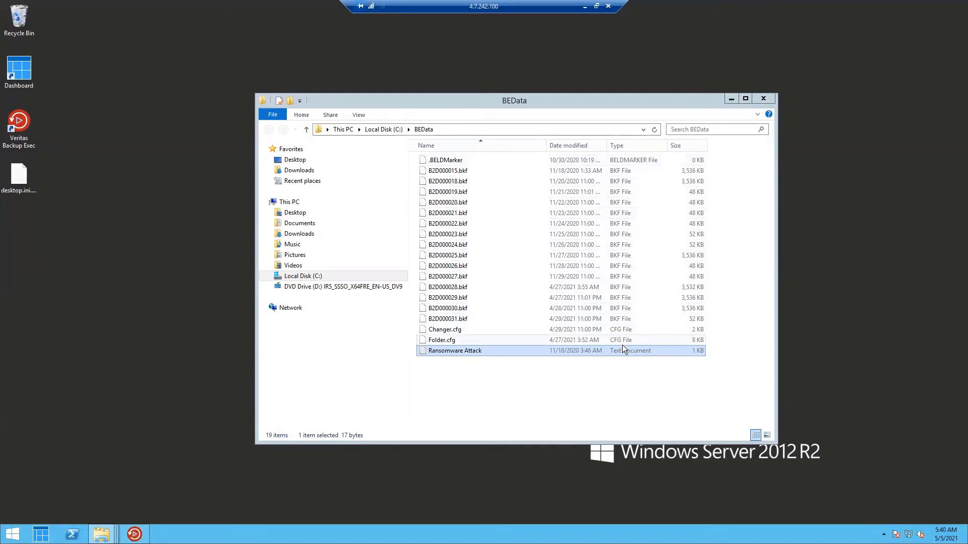
{"action": "mouse_move", "coordinate": [471, 364]}
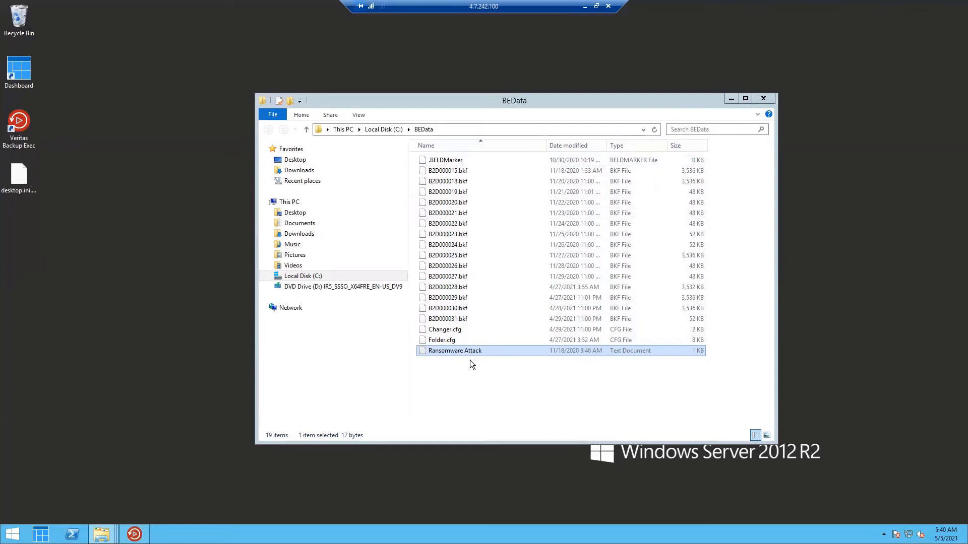
{"action": "mouse_move", "coordinate": [525, 358]}
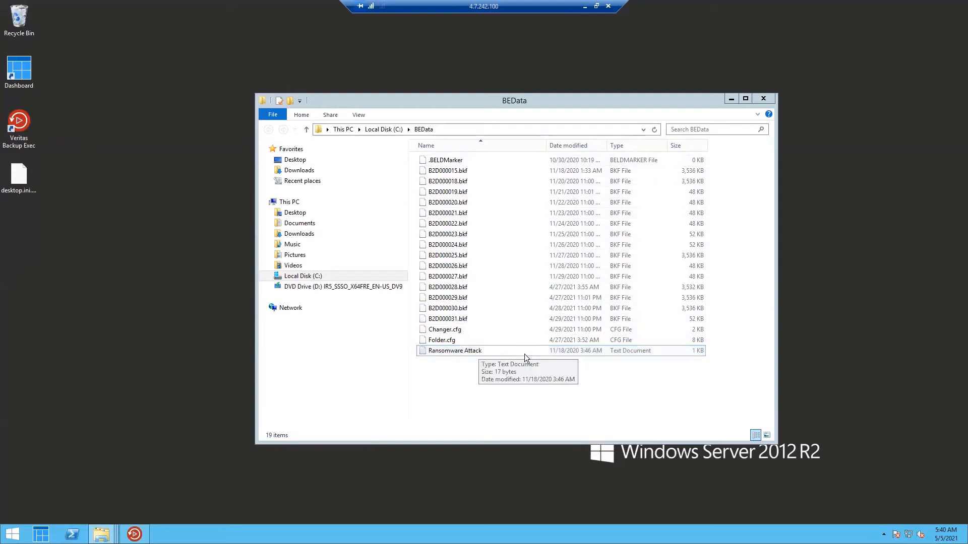
{"action": "mouse_move", "coordinate": [479, 388]}
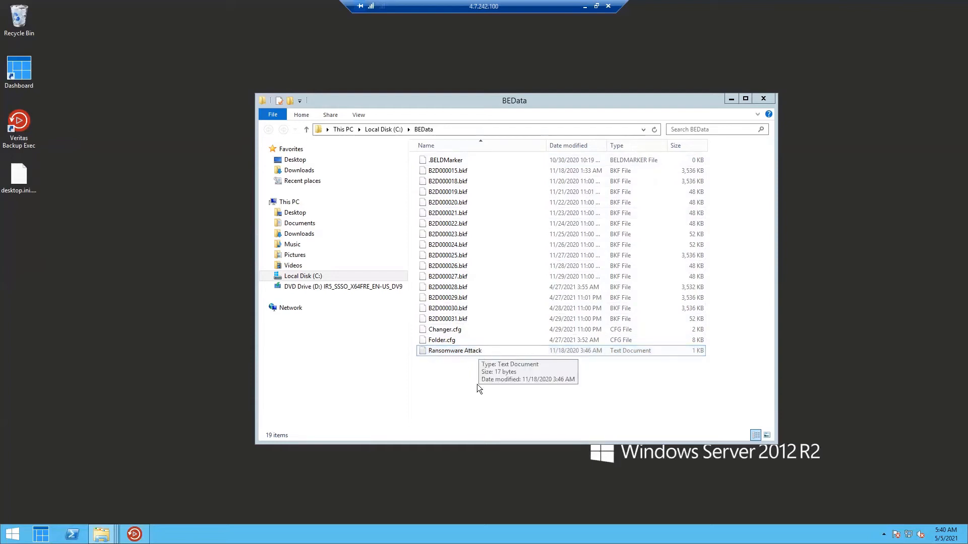
{"action": "left_click", "coordinate": [455, 351]}
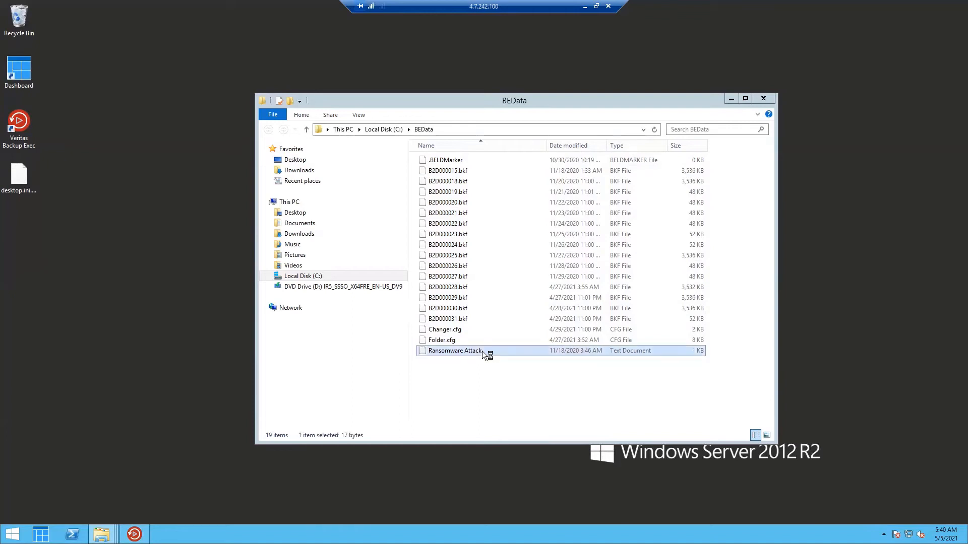
{"action": "mouse_move", "coordinate": [490, 372]}
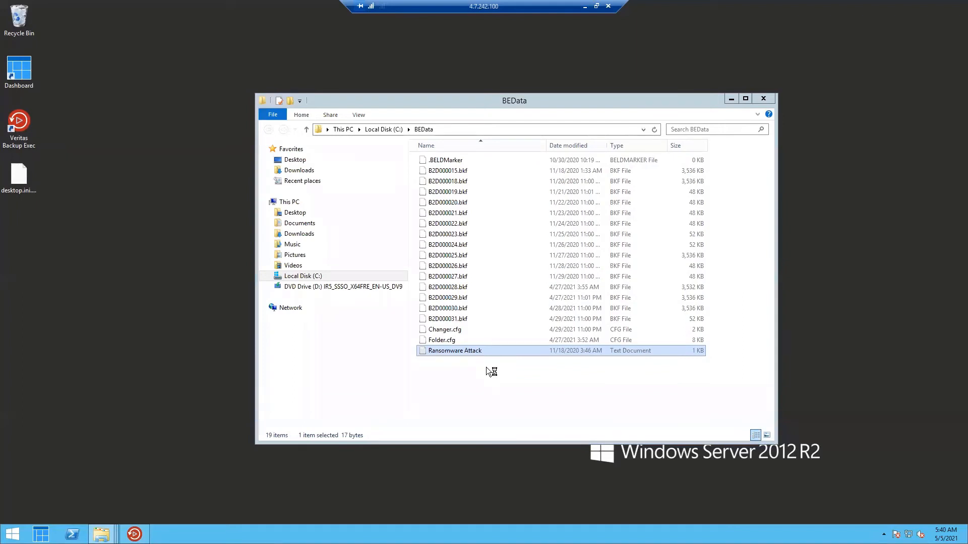
{"action": "mouse_move", "coordinate": [506, 366]}
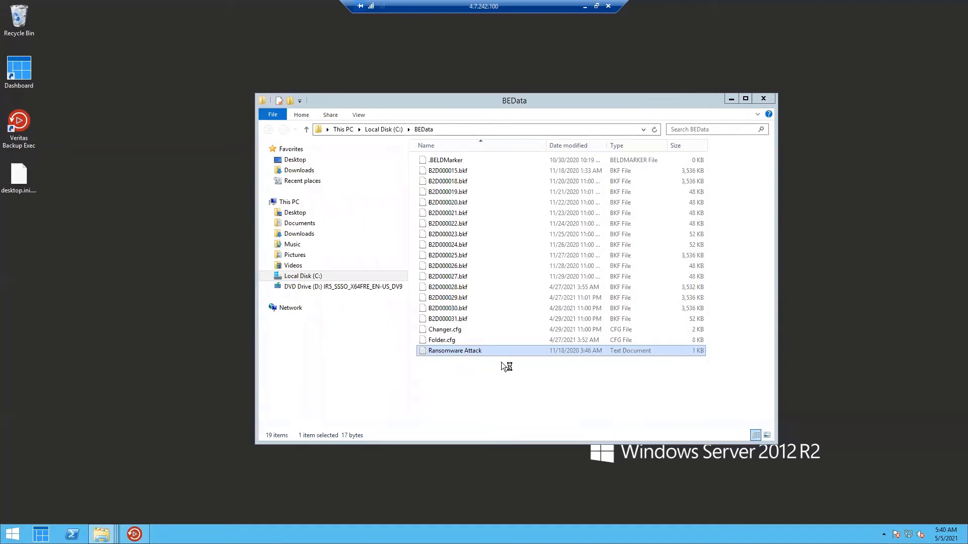
{"action": "mouse_move", "coordinate": [505, 308]}
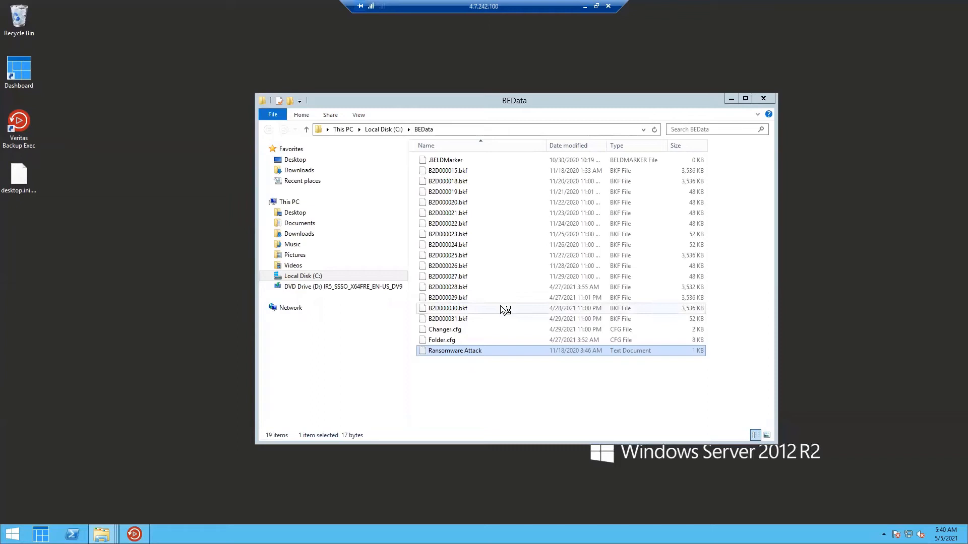
{"action": "mouse_move", "coordinate": [500, 393]}
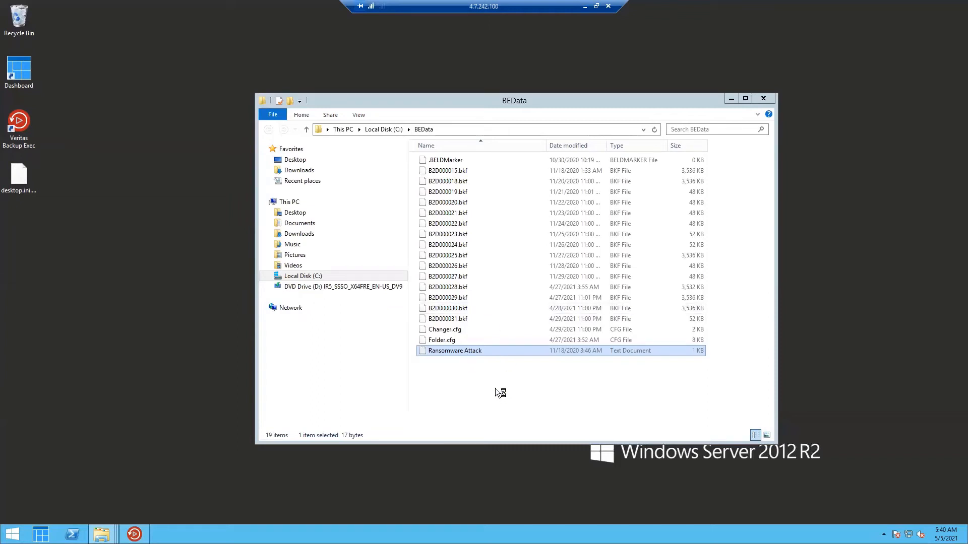
{"action": "mouse_move", "coordinate": [525, 410]}
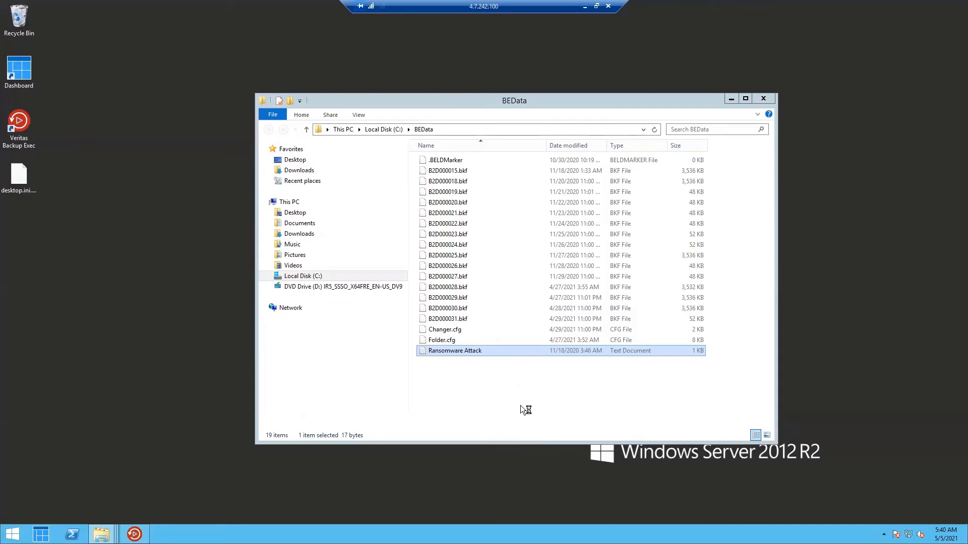
{"action": "double_click", "coordinate": [455, 351]}
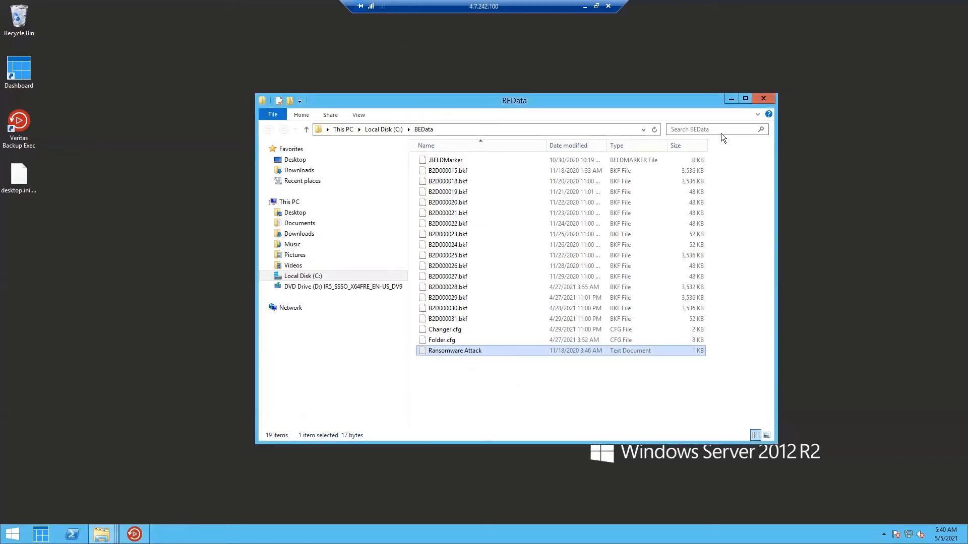
Minimize the BEData folder and return to the Documents library, now showing six .lol files.
{"action": "left_click", "coordinate": [764, 99]}
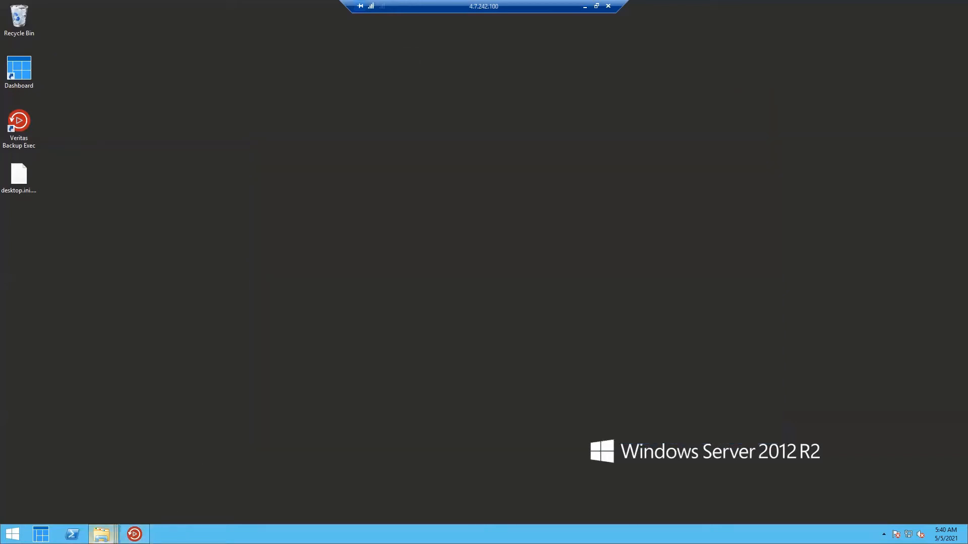
{"action": "mouse_move", "coordinate": [102, 533]}
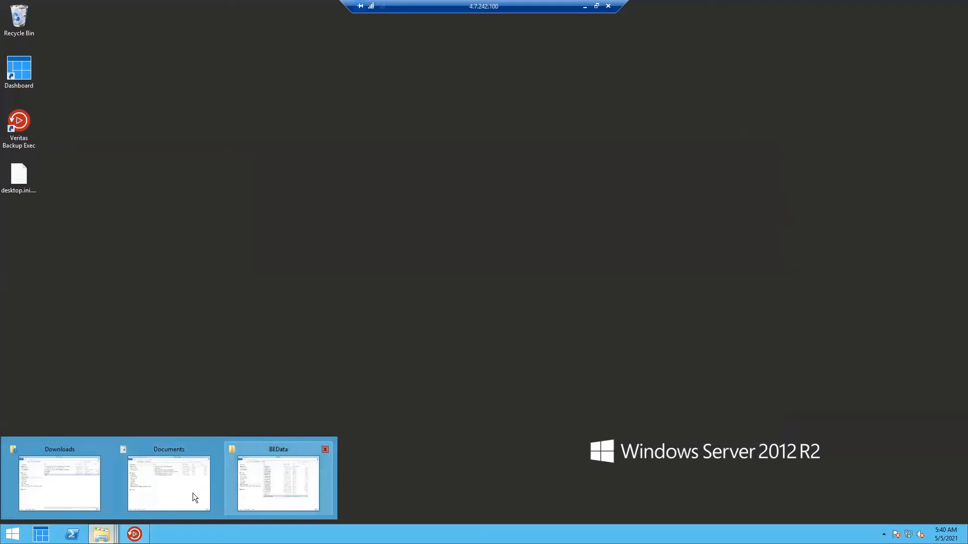
{"action": "left_click", "coordinate": [169, 481]}
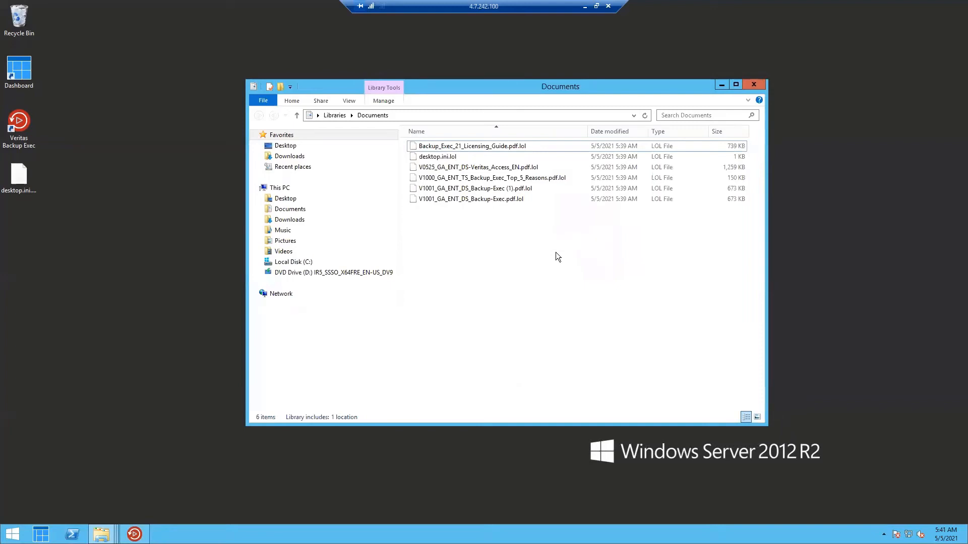
{"action": "mouse_move", "coordinate": [563, 217]}
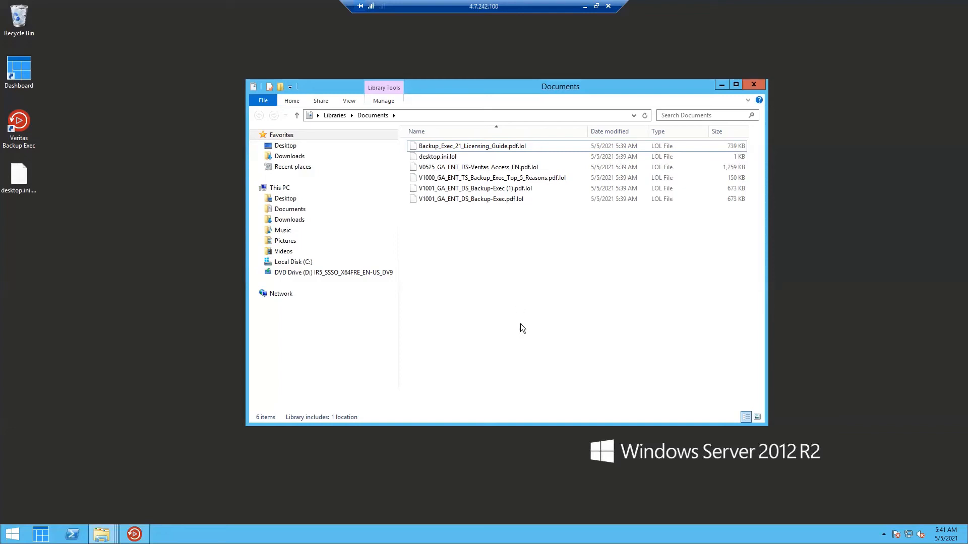
{"action": "mouse_move", "coordinate": [102, 534]}
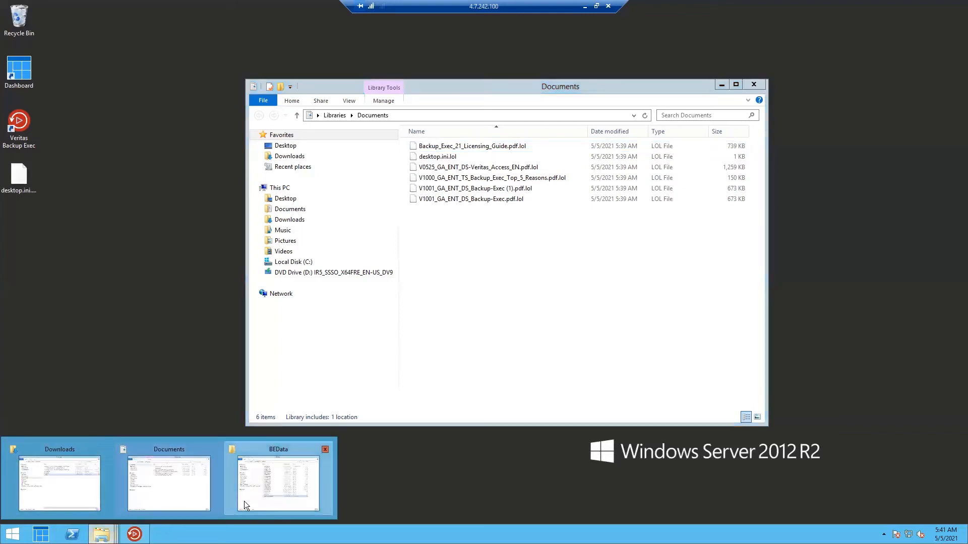
{"action": "left_click", "coordinate": [278, 482]}
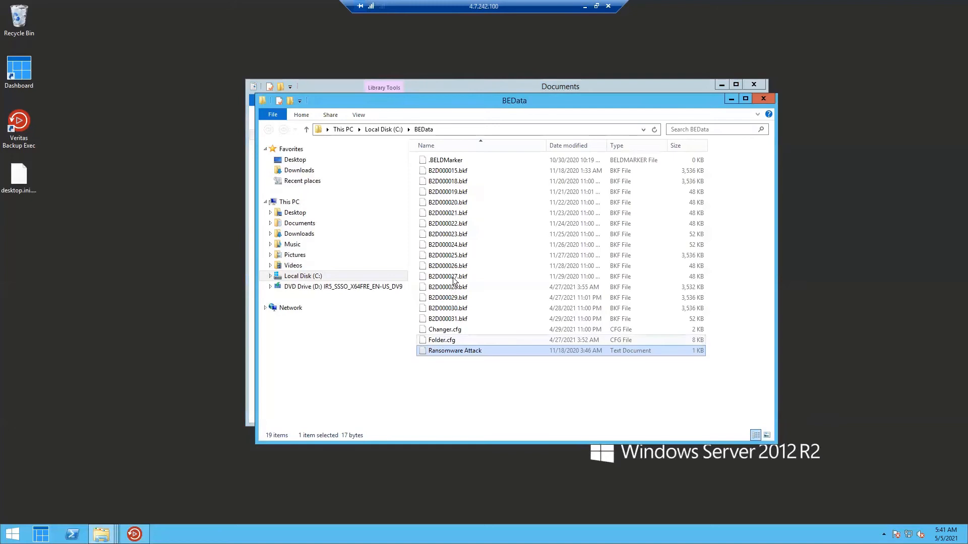
{"action": "mouse_move", "coordinate": [516, 178]}
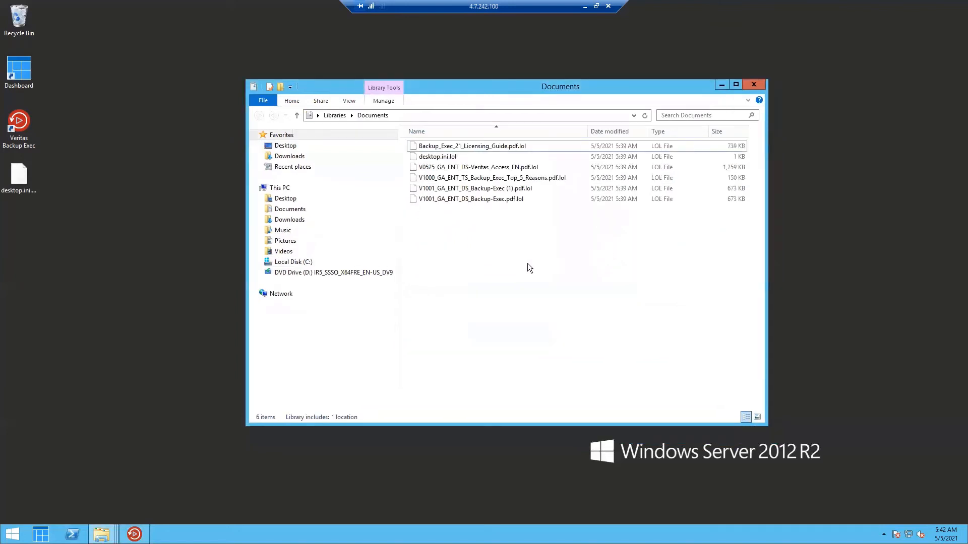
{"action": "right_click", "coordinate": [529, 267]}
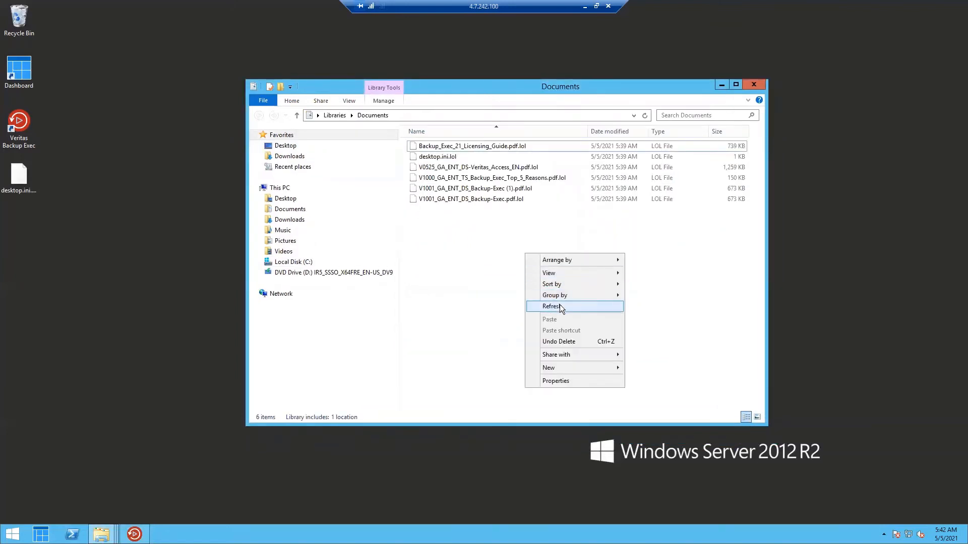
{"action": "left_click", "coordinate": [552, 306]}
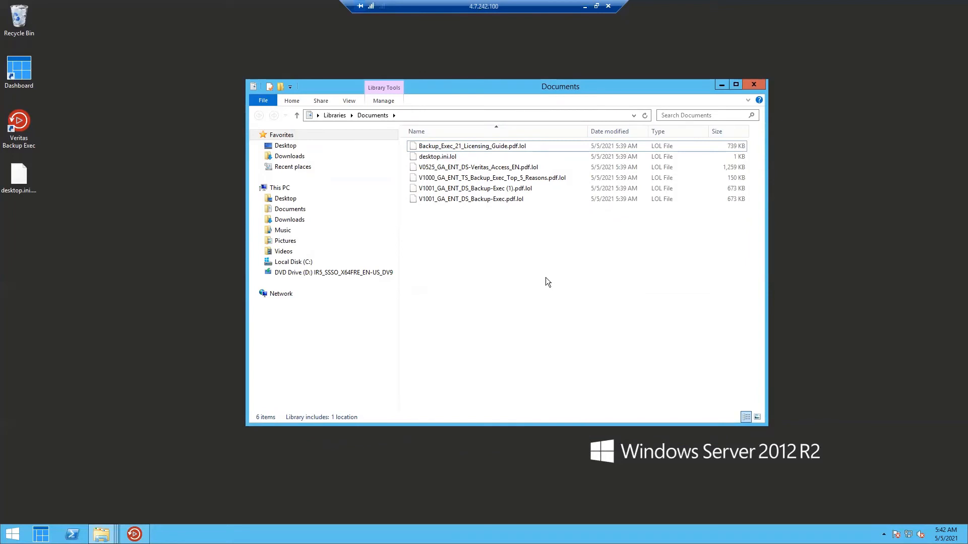
{"action": "mouse_move", "coordinate": [492, 265]}
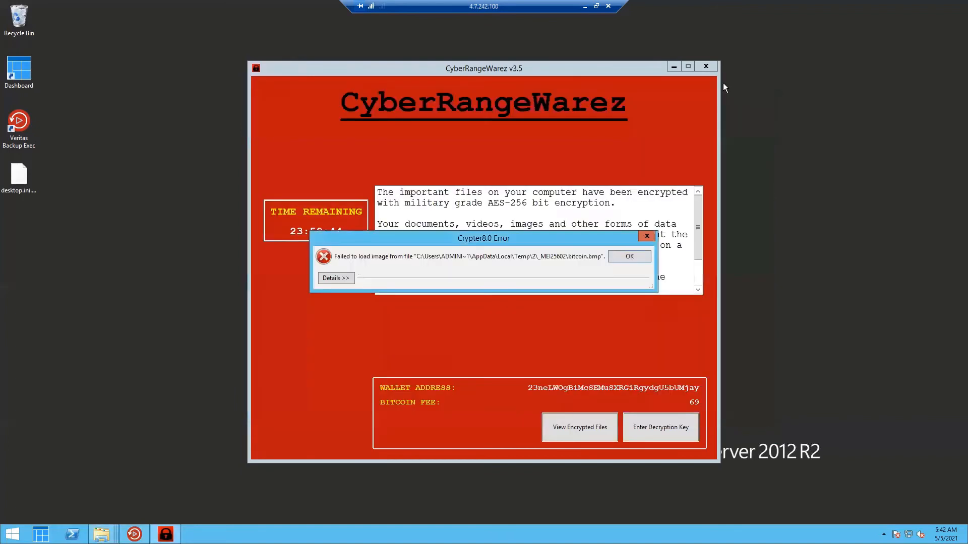
{"action": "mouse_move", "coordinate": [404, 154]}
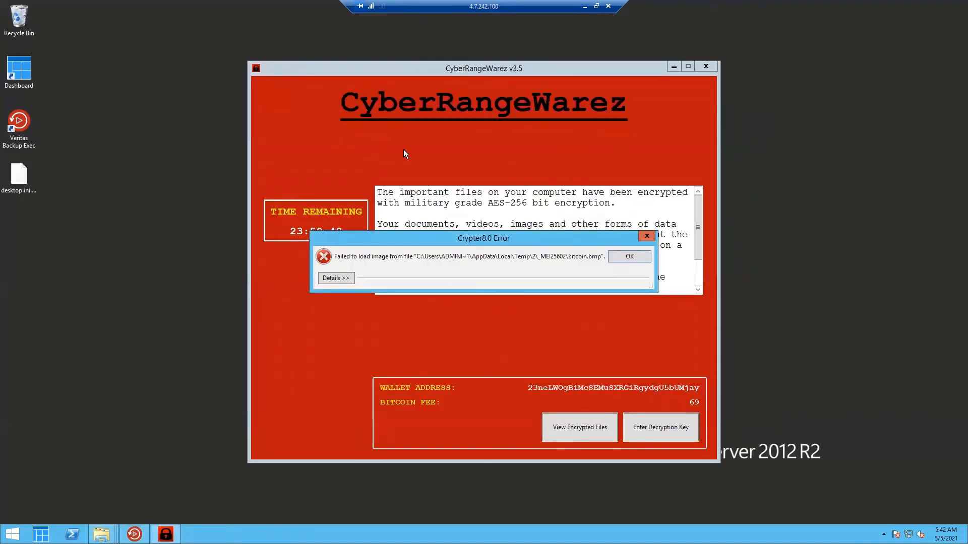
{"action": "mouse_move", "coordinate": [585, 269]}
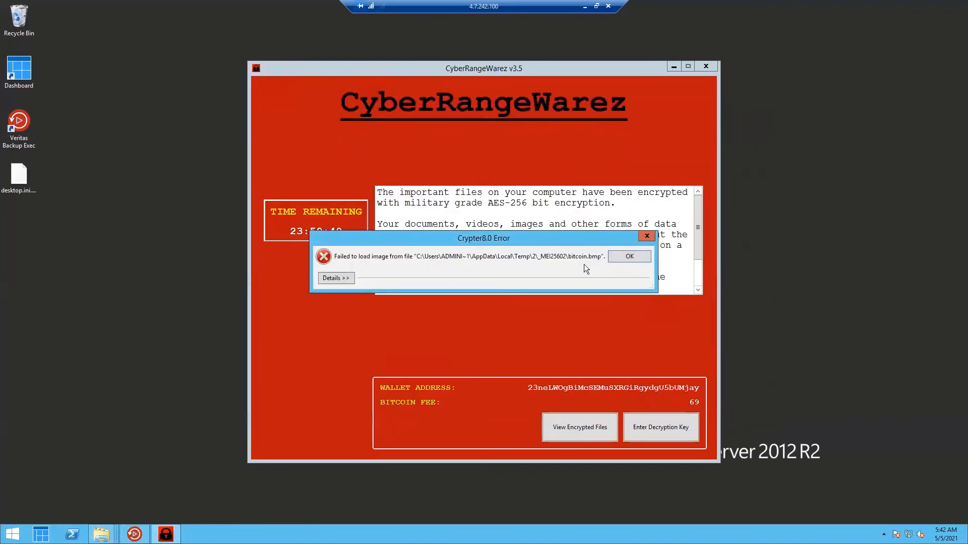
Dismiss the Crypter8.0 image-load error to reveal the CyberRangeWarez ransom countdown.
{"action": "left_click", "coordinate": [628, 256]}
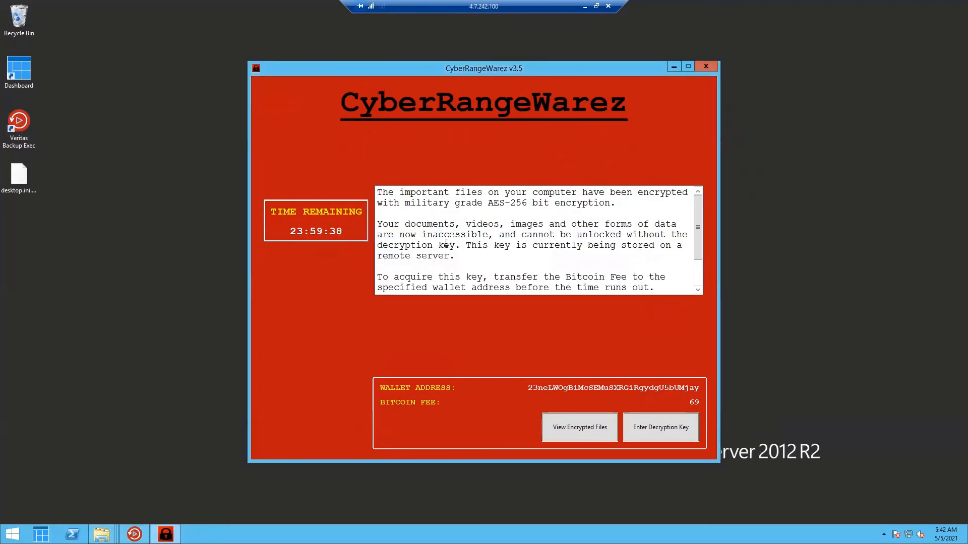
{"action": "mouse_move", "coordinate": [322, 157]}
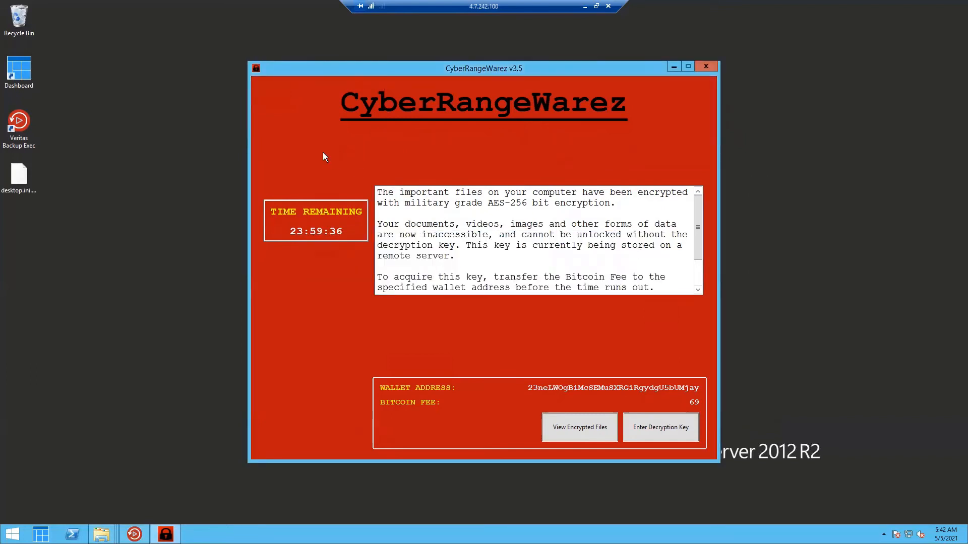